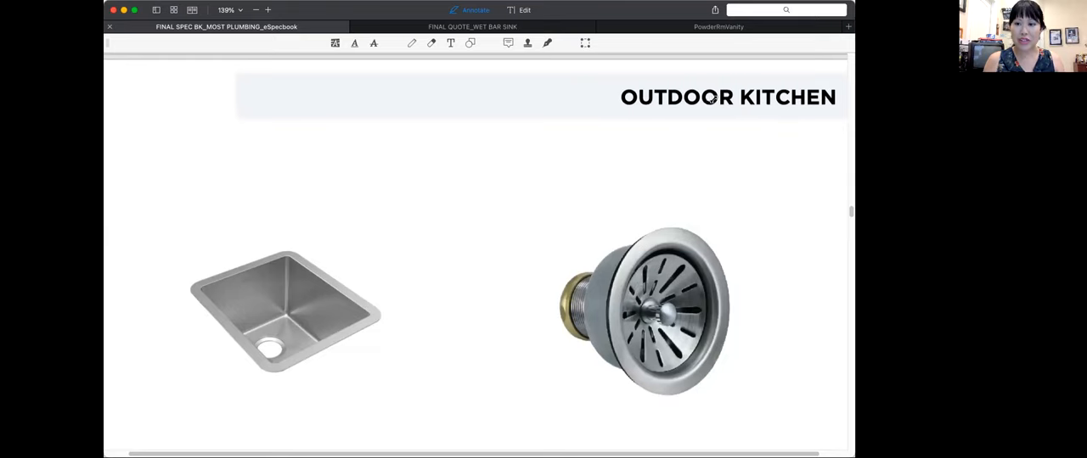
{"action": "mouse_move", "coordinate": [507, 272]}
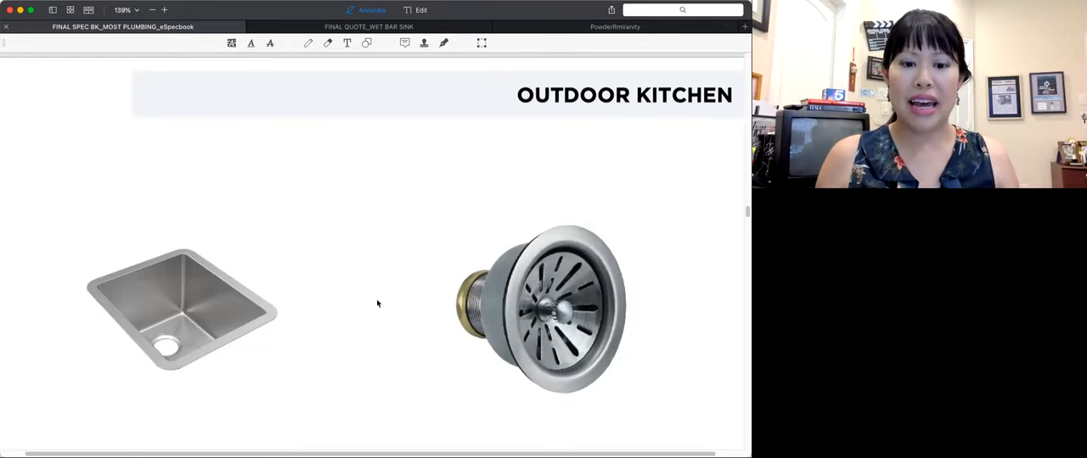
{"action": "mouse_move", "coordinate": [704, 412]}
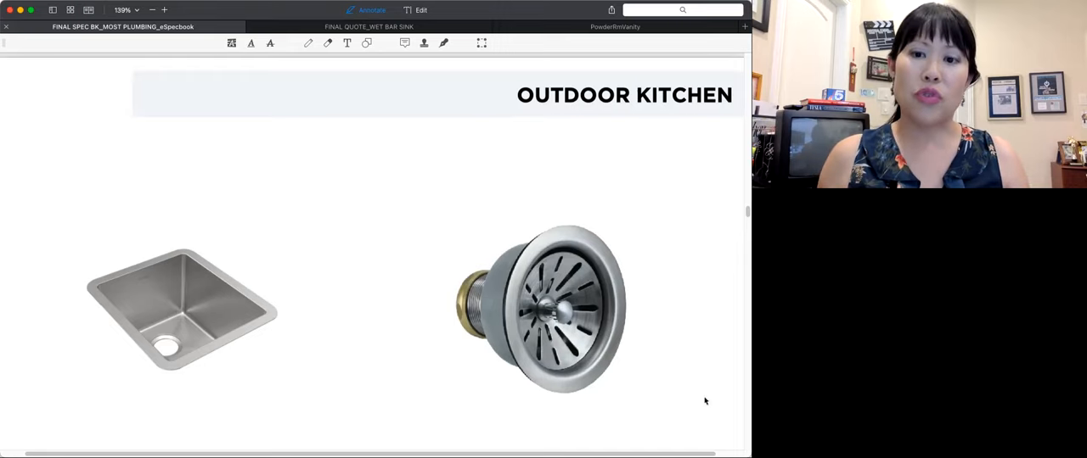
{"action": "mouse_move", "coordinate": [274, 338]}
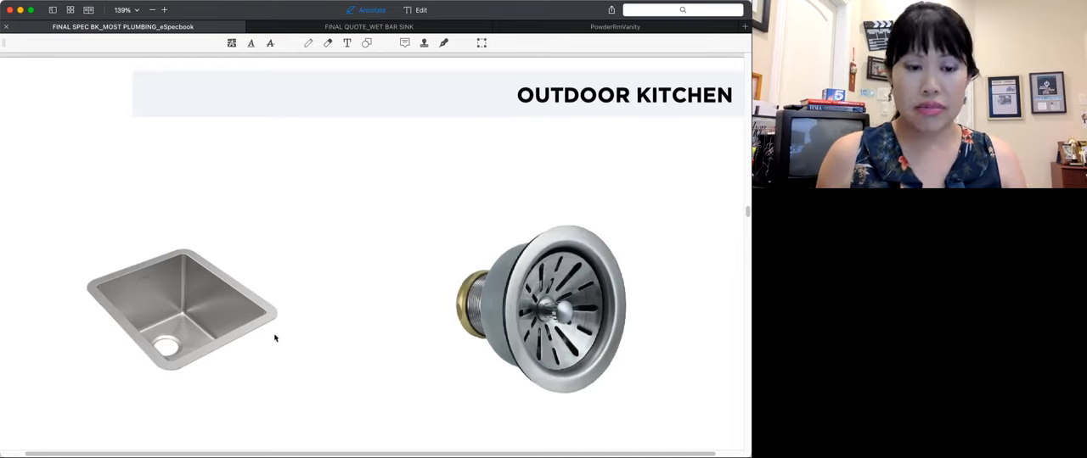
Step: Scroll down page 11 to read the Crosstown sink and Deluxe strainer model numbers and description
{"action": "scroll", "scroll_direction": "down", "scroll_amount": 3}
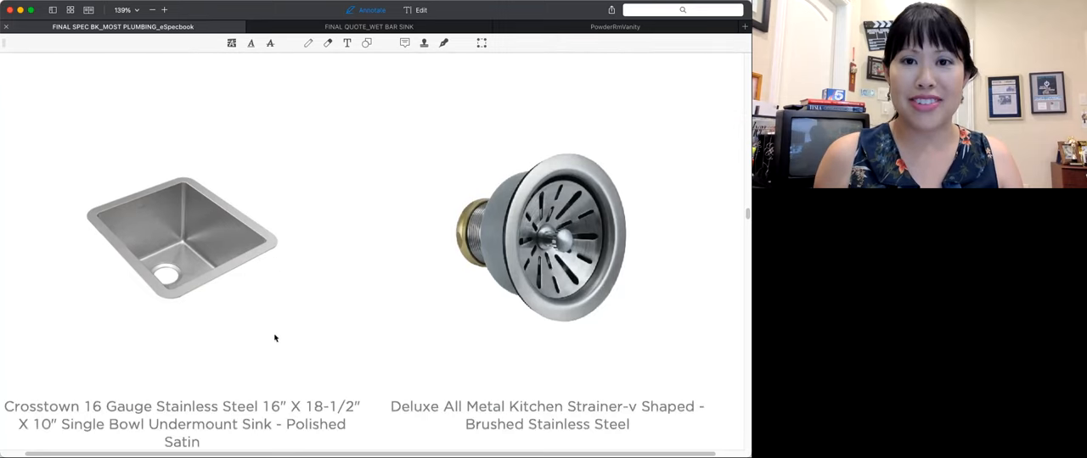
{"action": "scroll", "scroll_direction": "down", "scroll_amount": 3}
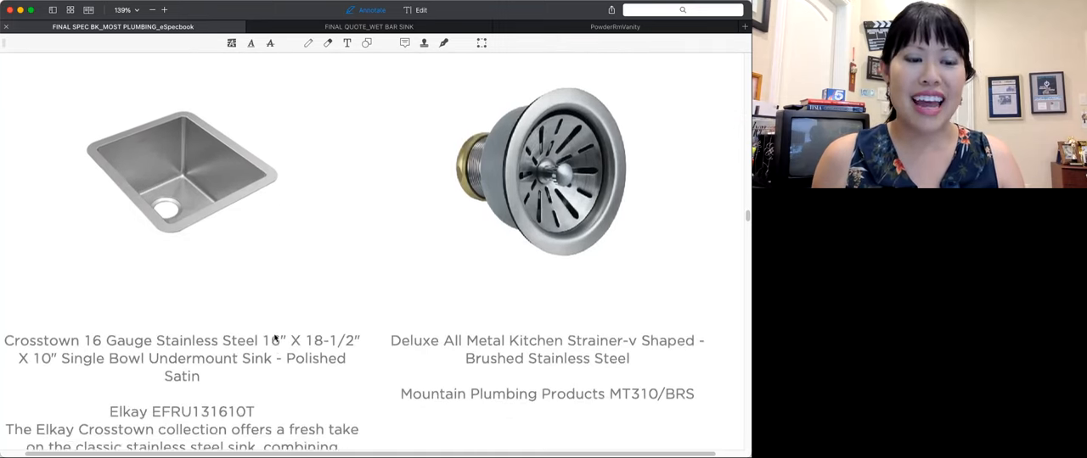
{"action": "scroll", "scroll_direction": "down", "scroll_amount": 3}
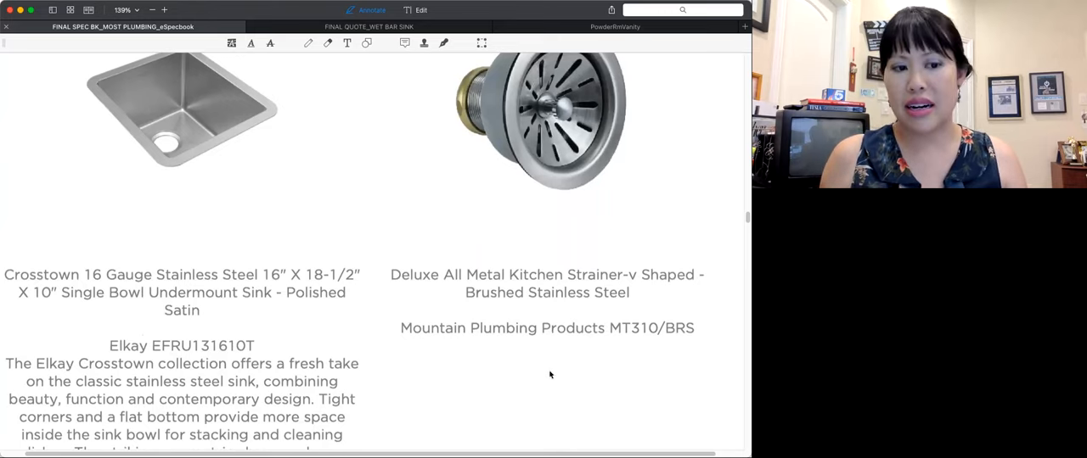
{"action": "scroll", "scroll_direction": "down", "scroll_amount": 3}
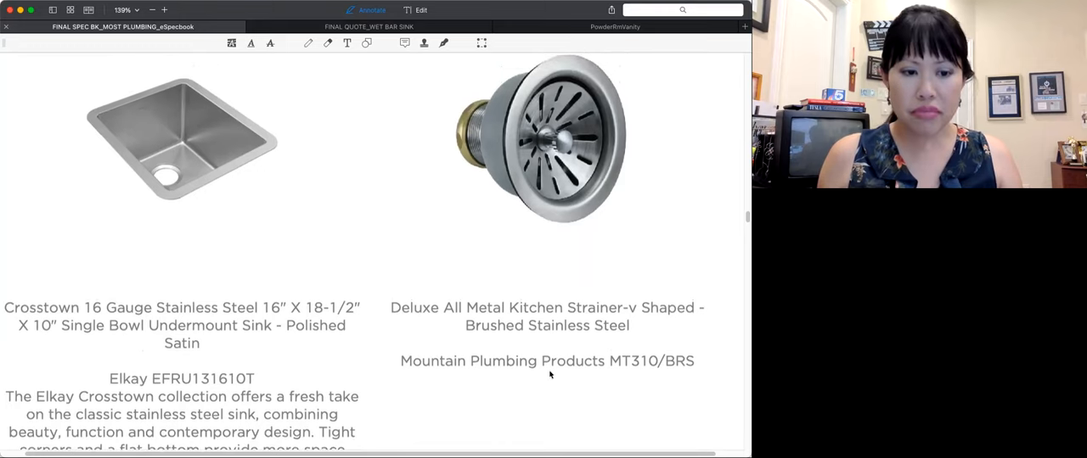
{"action": "scroll", "scroll_direction": "down", "scroll_amount": 3}
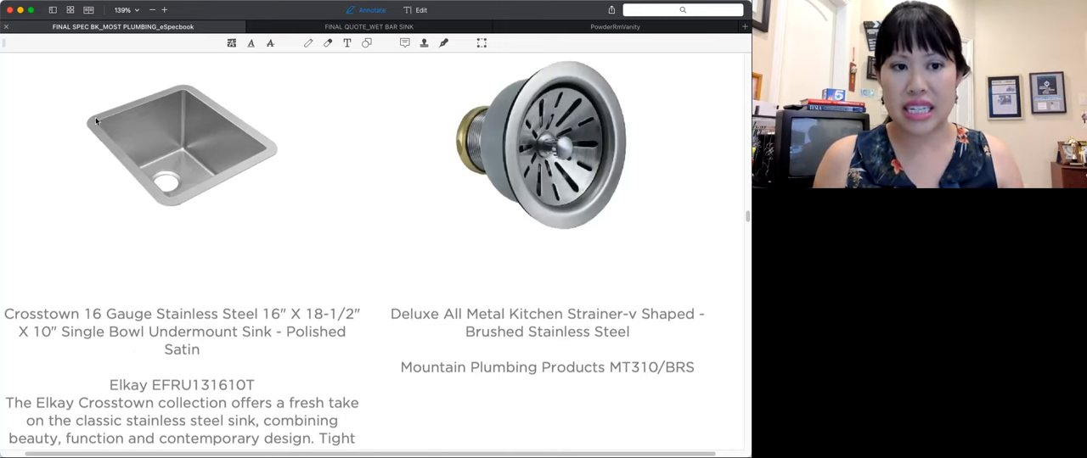
{"action": "mouse_move", "coordinate": [297, 206]}
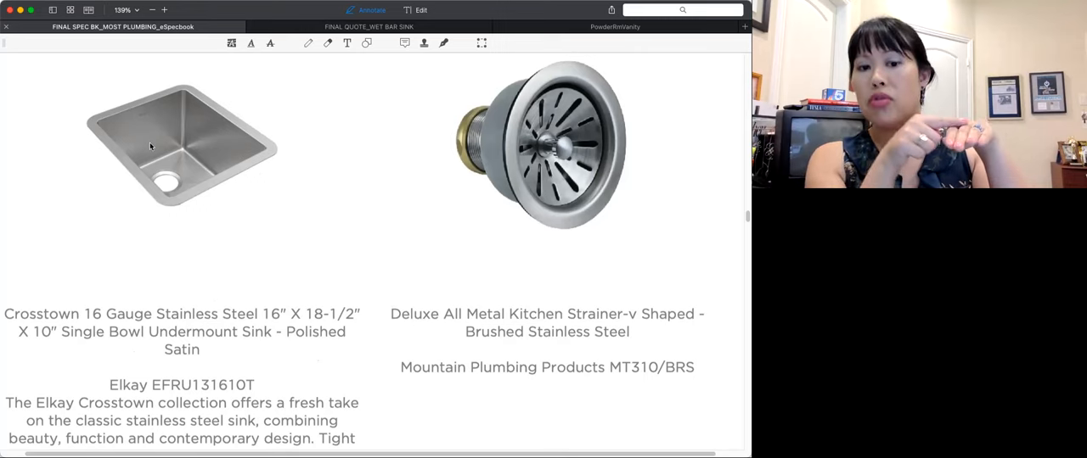
{"action": "mouse_move", "coordinate": [229, 282]}
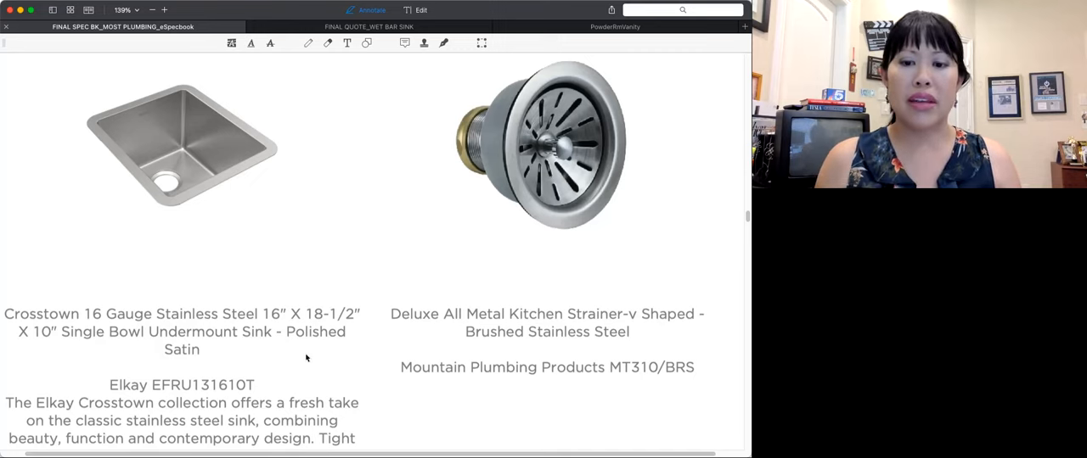
Step: Scroll back to page 11's Outdoor Kitchen heading above the sink and strainer images
{"action": "scroll", "scroll_direction": "up", "scroll_amount": 3}
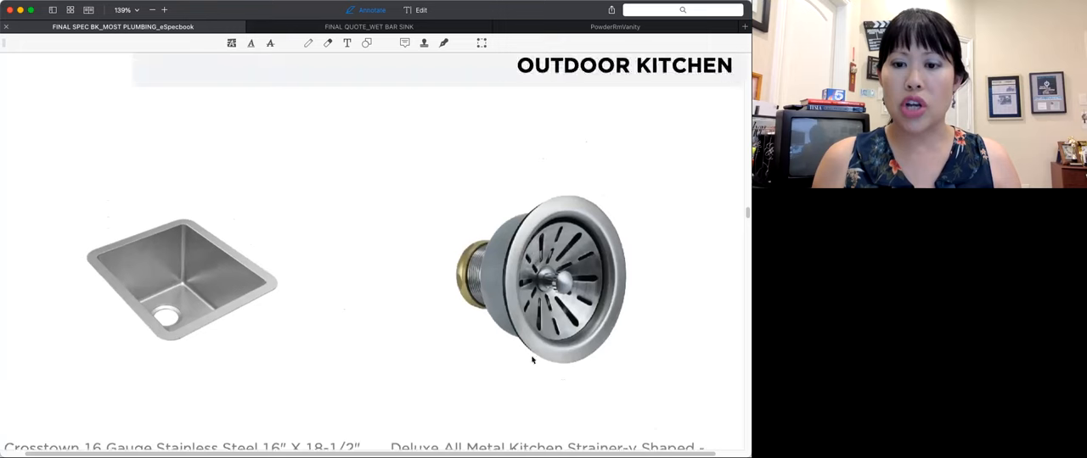
{"action": "scroll", "scroll_direction": "down", "scroll_amount": 3}
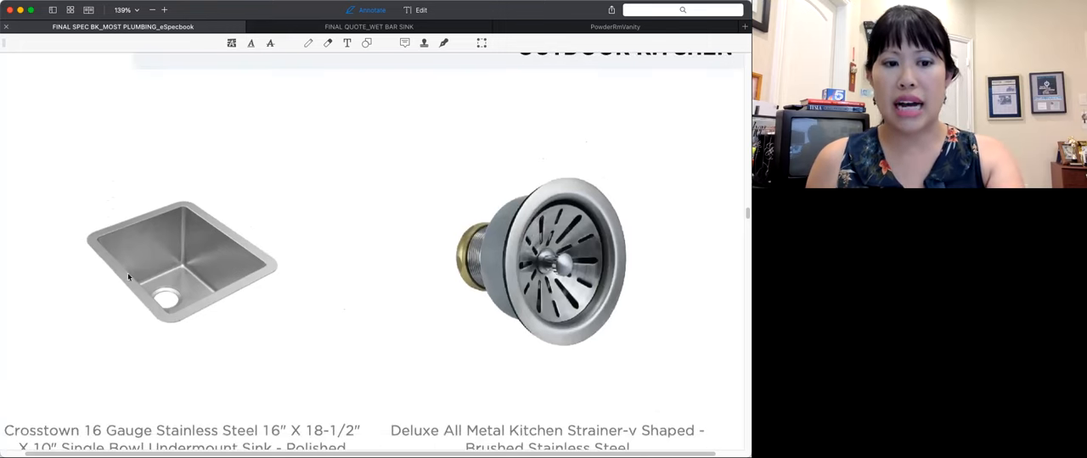
{"action": "scroll", "scroll_direction": "down", "scroll_amount": 3}
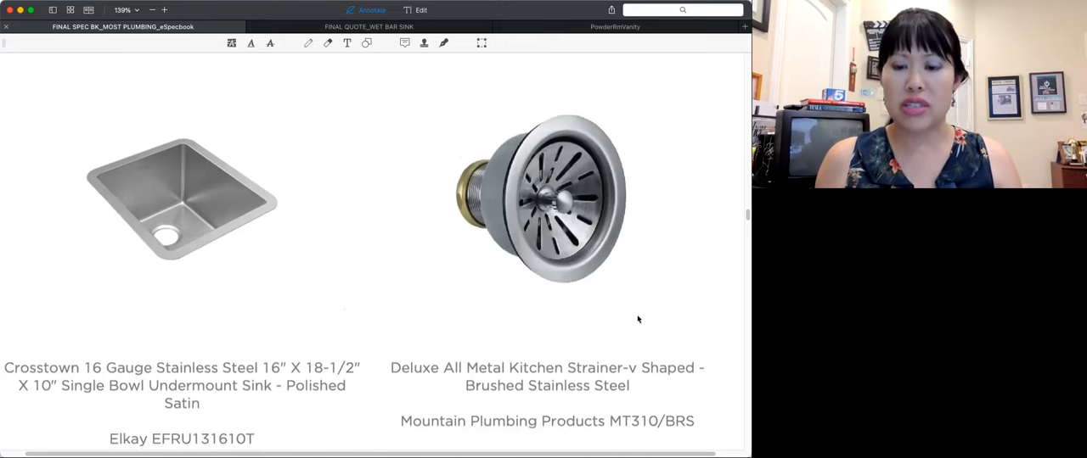
{"action": "scroll", "scroll_direction": "down", "scroll_amount": 3}
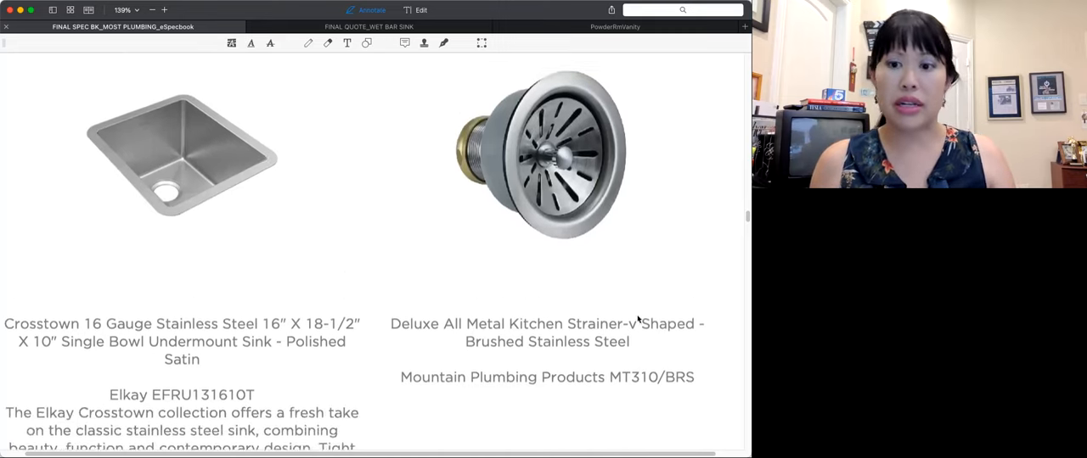
{"action": "scroll", "scroll_direction": "up", "scroll_amount": 3}
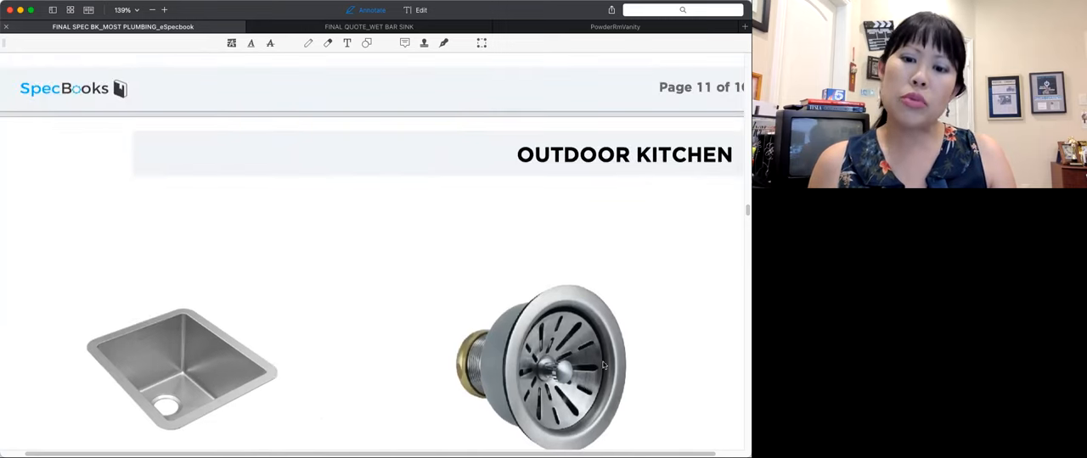
{"action": "mouse_move", "coordinate": [661, 354]}
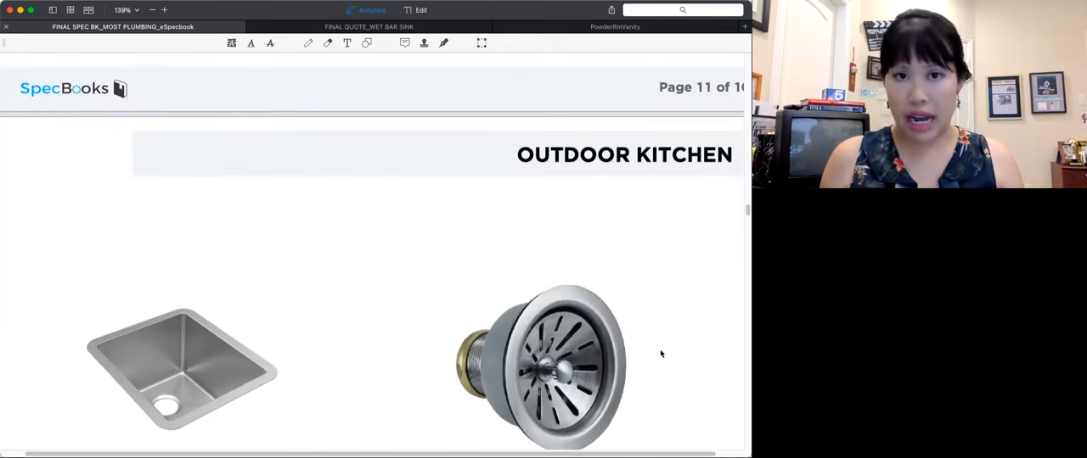
{"action": "scroll", "scroll_direction": "up", "scroll_amount": 3}
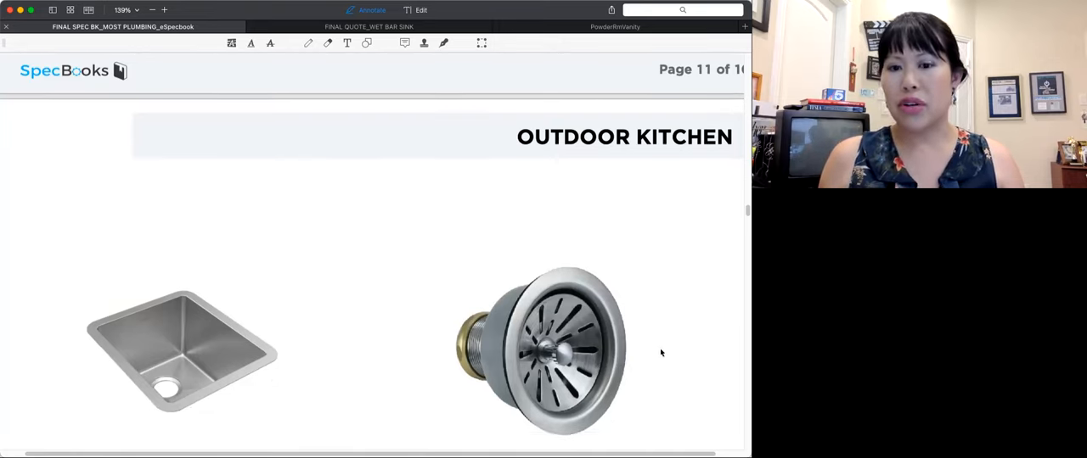
{"action": "mouse_move", "coordinate": [633, 376]}
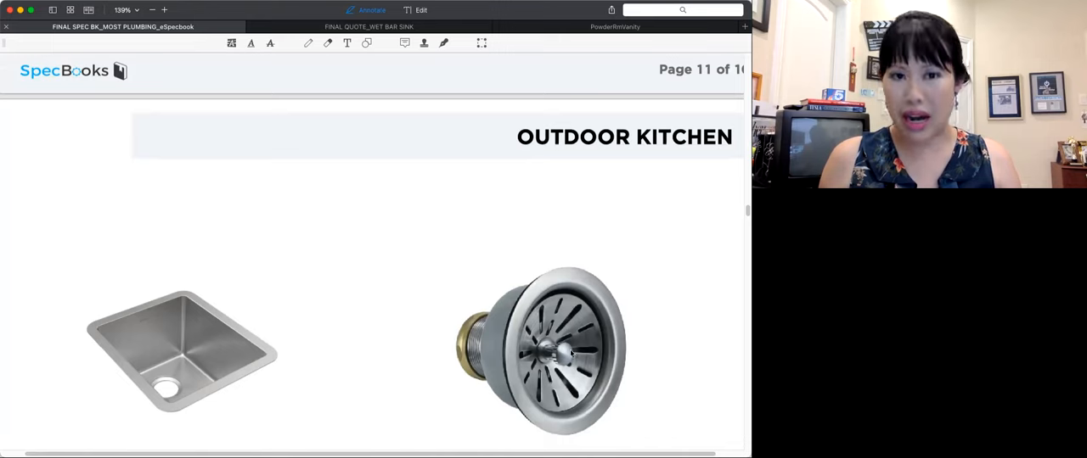
{"action": "mouse_move", "coordinate": [586, 344]}
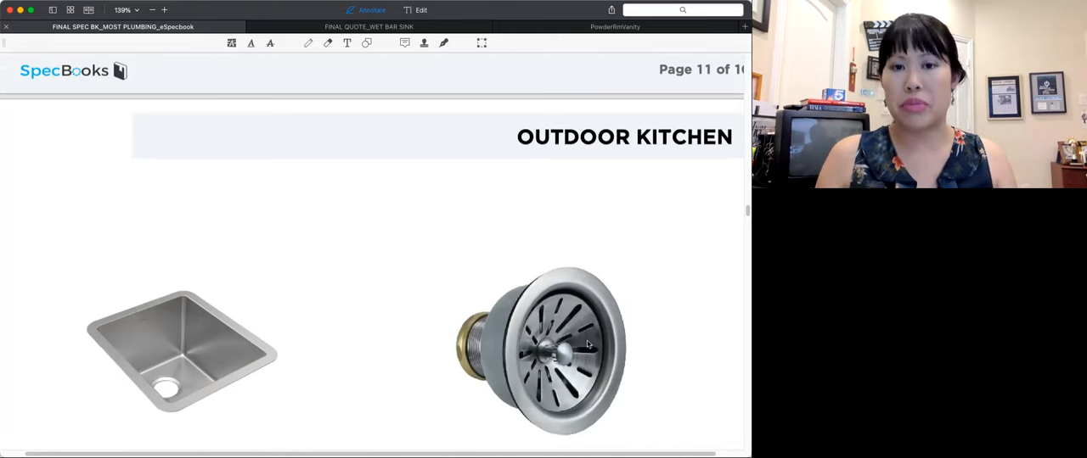
{"action": "mouse_move", "coordinate": [679, 371]}
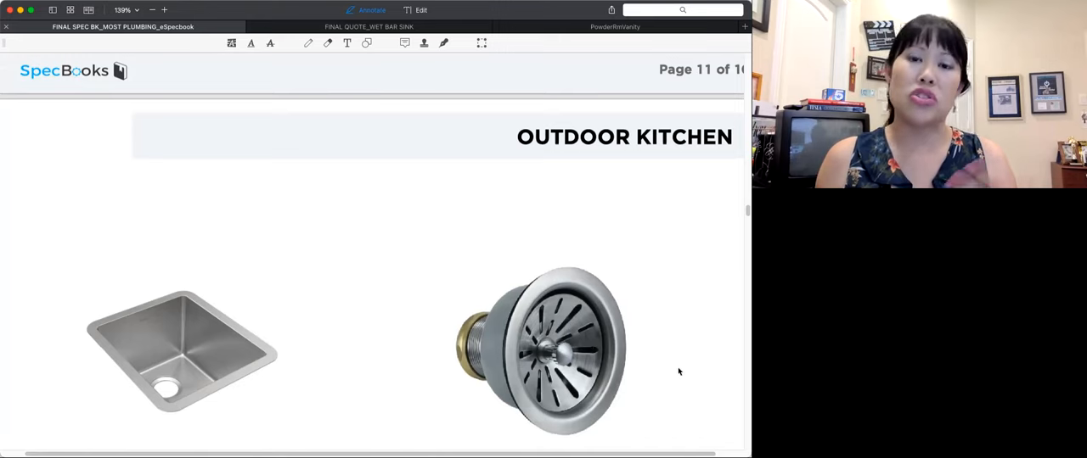
{"action": "mouse_move", "coordinate": [673, 363]}
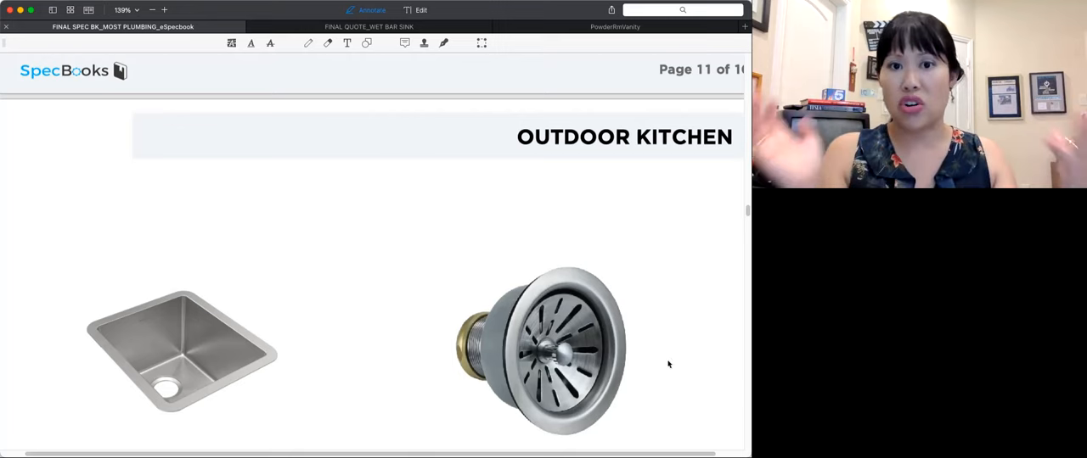
{"action": "mouse_move", "coordinate": [635, 344]}
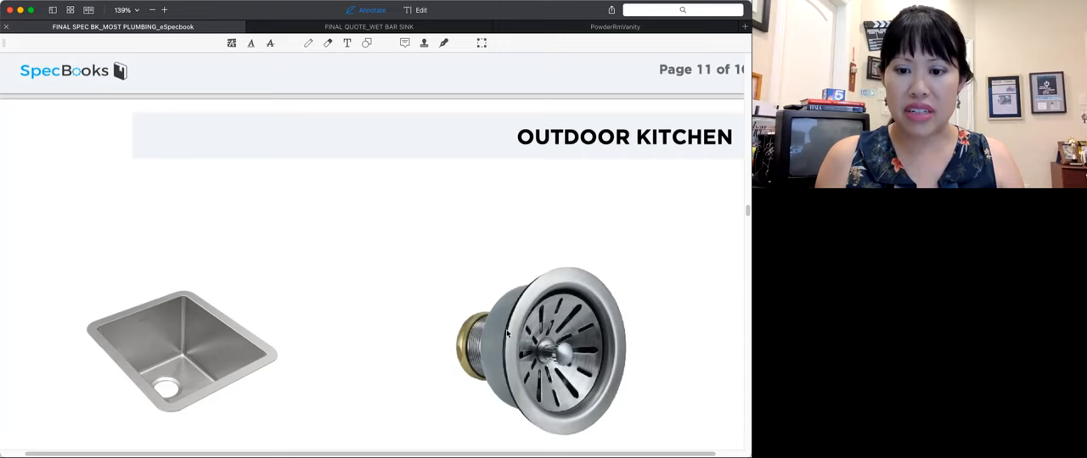
{"action": "mouse_move", "coordinate": [679, 363]}
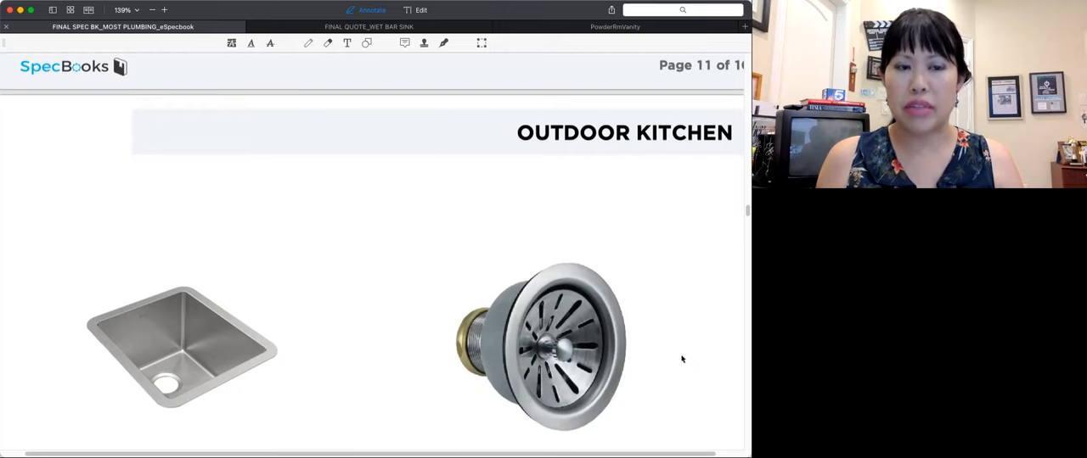
{"action": "scroll", "scroll_direction": "down", "scroll_amount": 3}
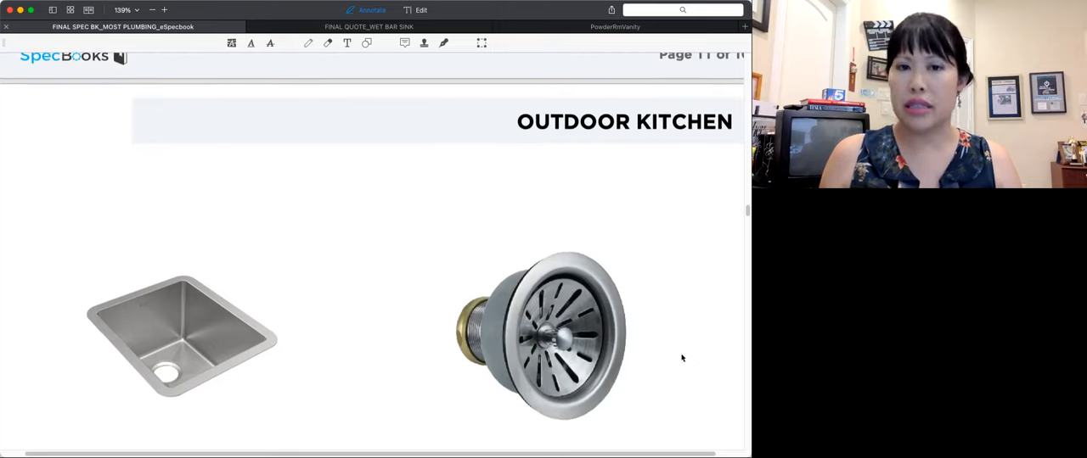
{"action": "scroll", "scroll_direction": "up", "scroll_amount": 3}
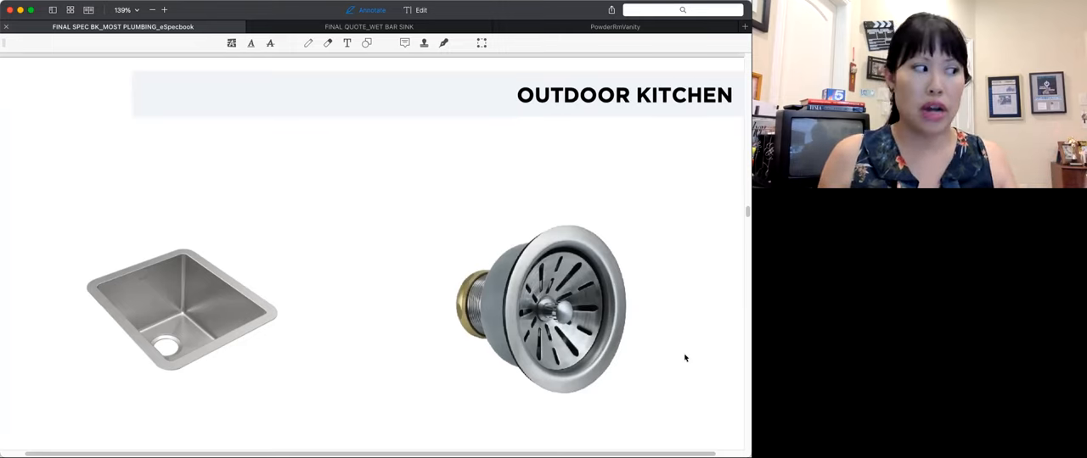
{"action": "mouse_move", "coordinate": [603, 335]}
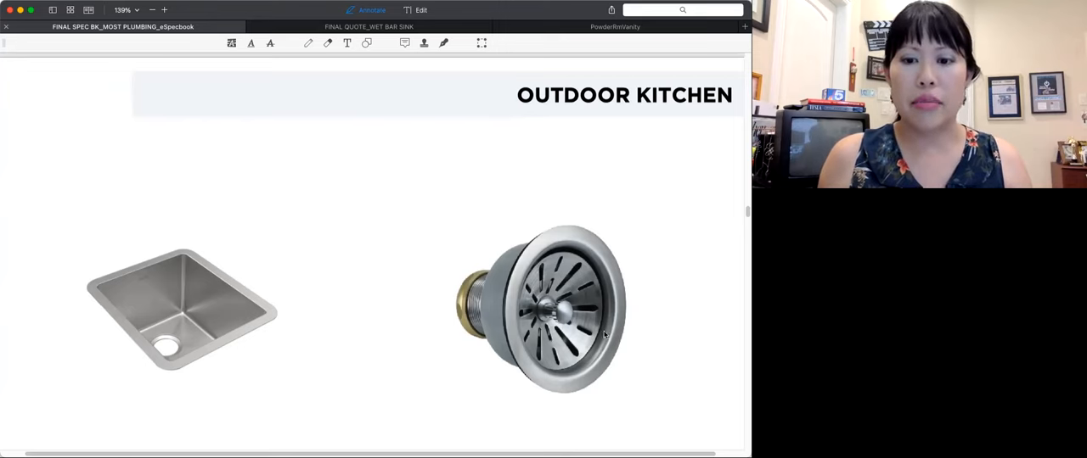
{"action": "scroll", "scroll_direction": "down", "scroll_amount": 3}
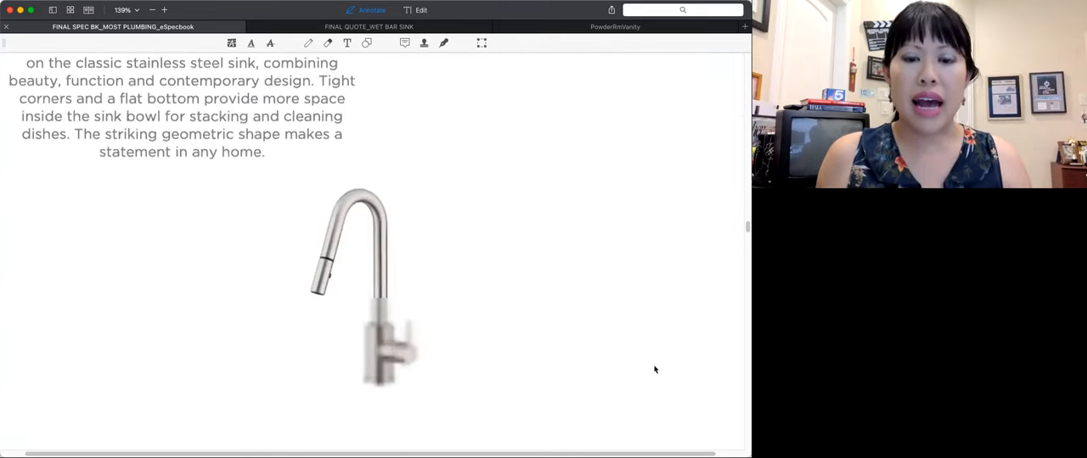
{"action": "scroll", "scroll_direction": "down", "scroll_amount": 3}
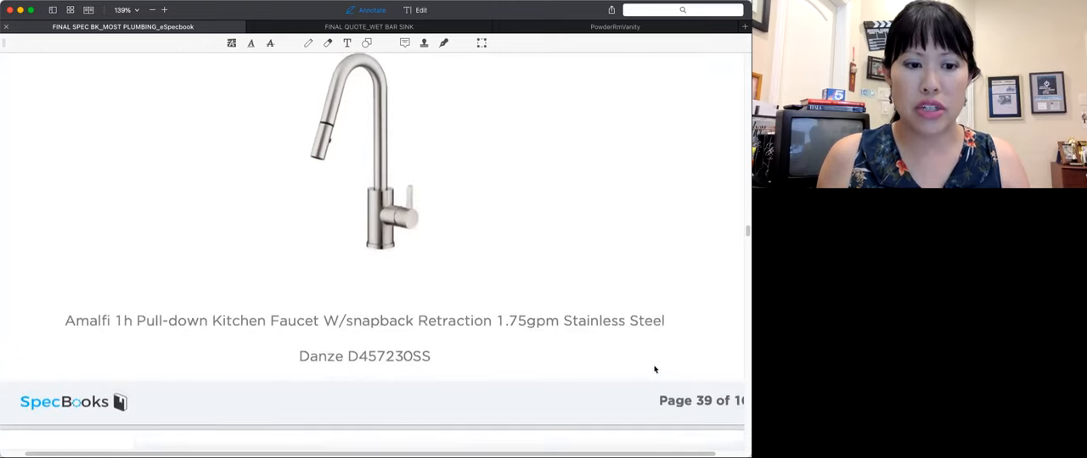
{"action": "scroll", "scroll_direction": "down", "scroll_amount": 3}
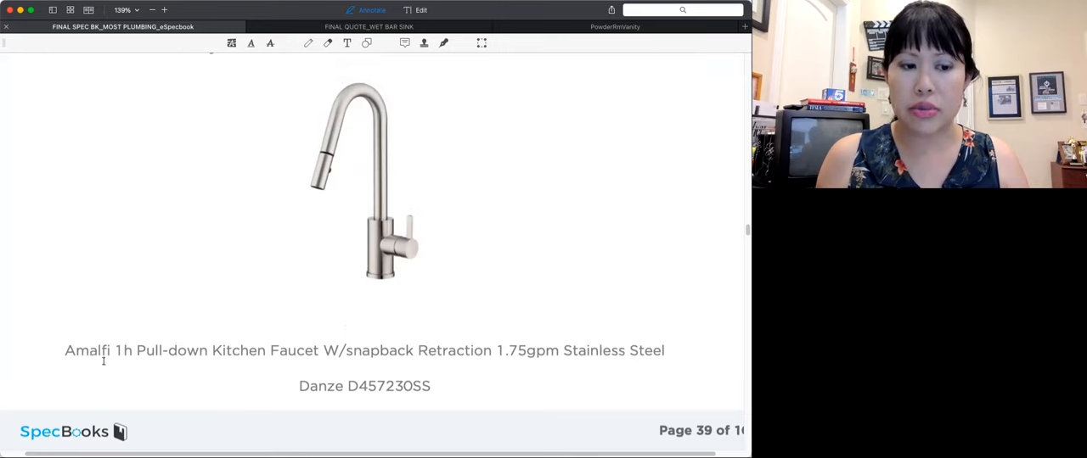
{"action": "mouse_move", "coordinate": [114, 369]}
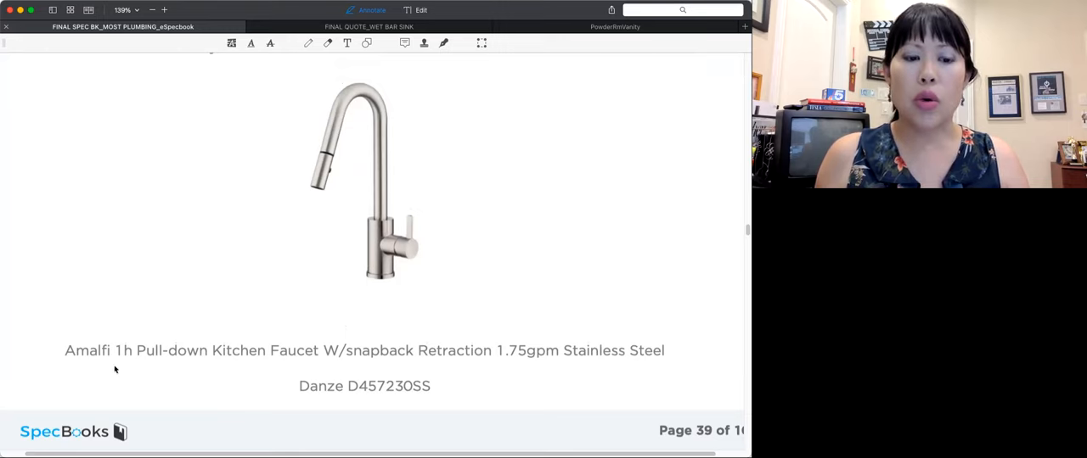
{"action": "mouse_move", "coordinate": [343, 160]}
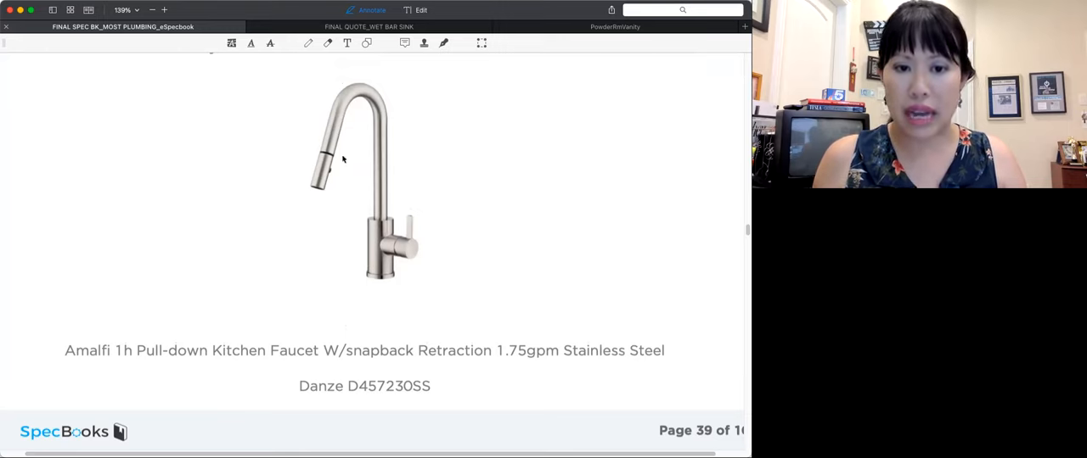
{"action": "mouse_move", "coordinate": [306, 230]}
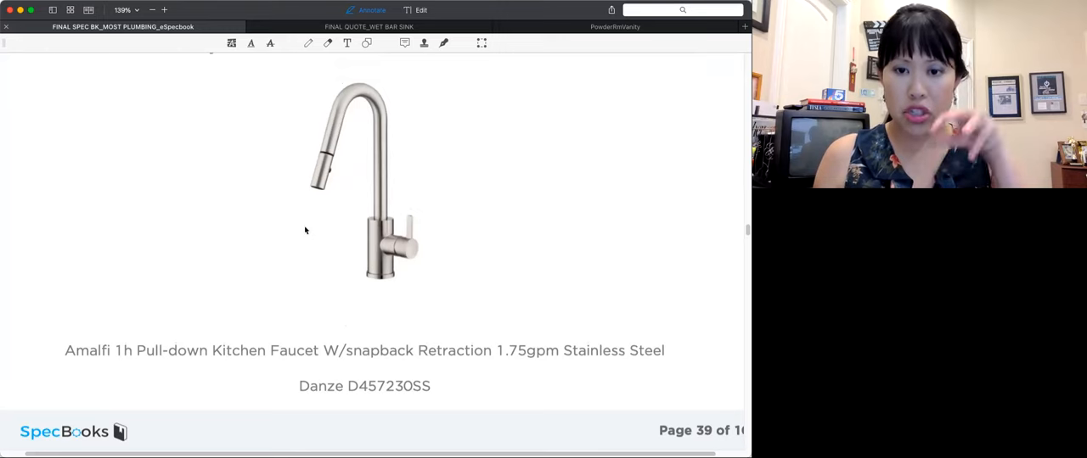
{"action": "mouse_move", "coordinate": [329, 176]}
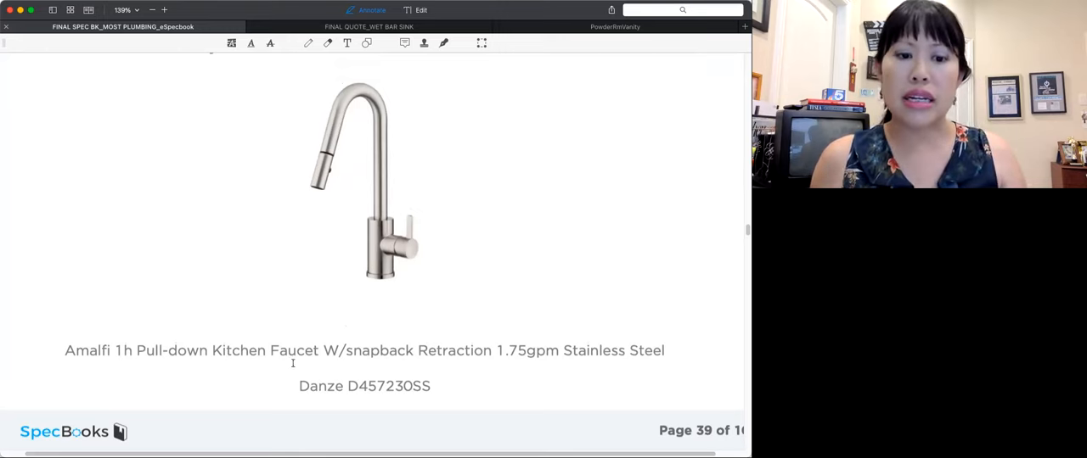
{"action": "mouse_move", "coordinate": [333, 243]}
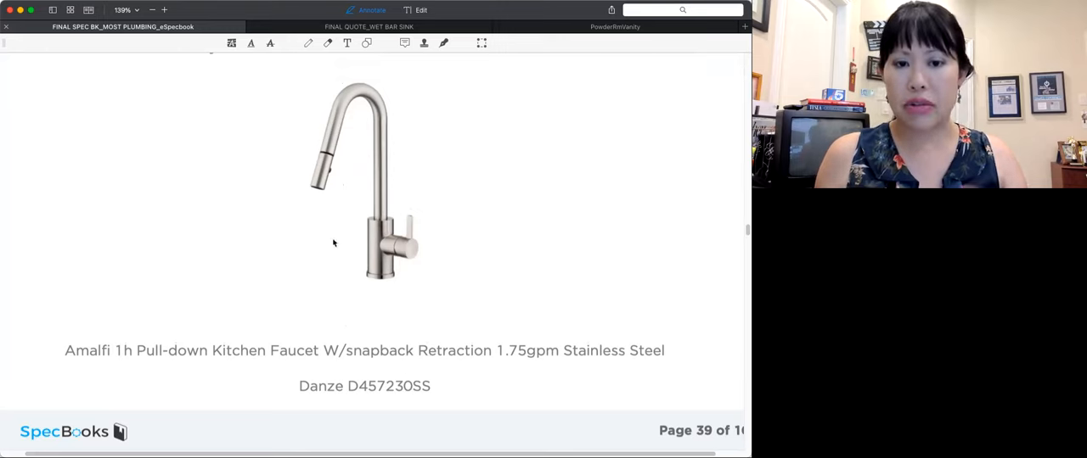
{"action": "mouse_move", "coordinate": [487, 339]}
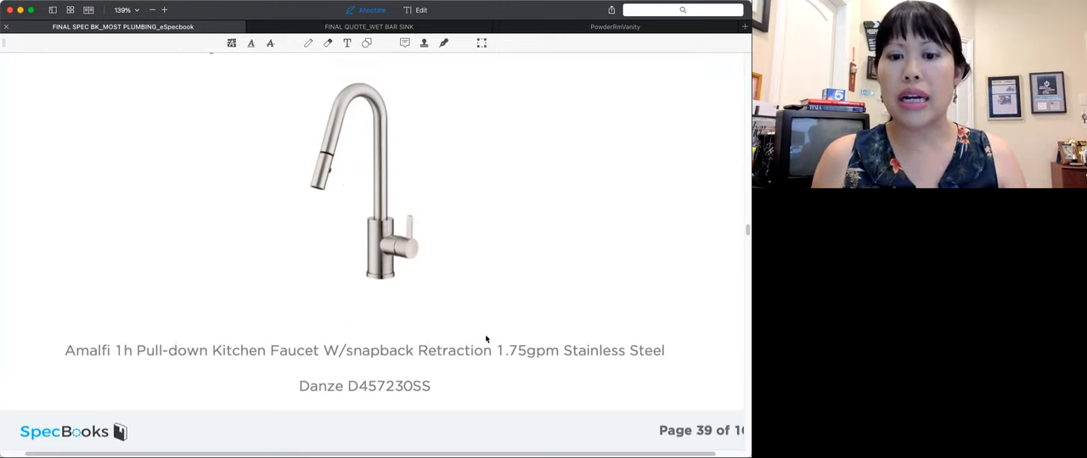
{"action": "mouse_move", "coordinate": [517, 376]}
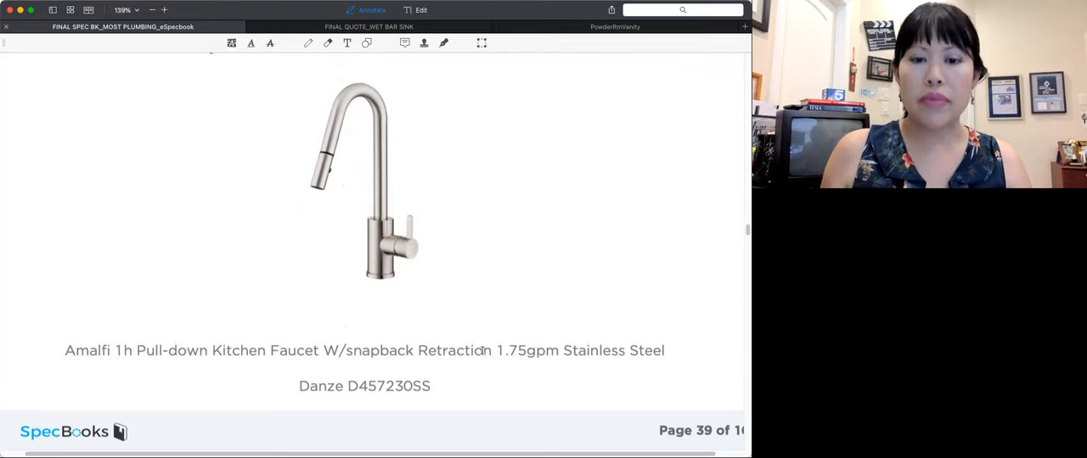
{"action": "scroll", "scroll_direction": "up", "scroll_amount": 3}
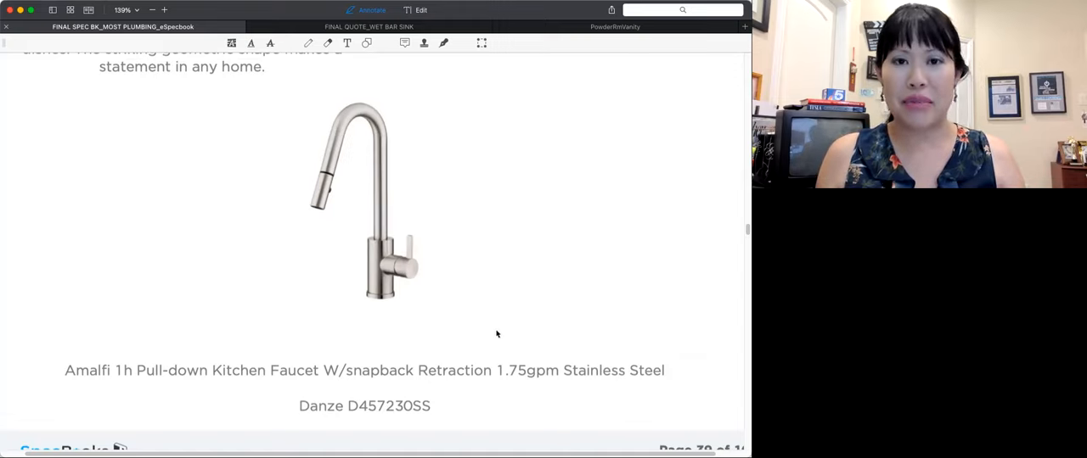
{"action": "mouse_move", "coordinate": [495, 348]}
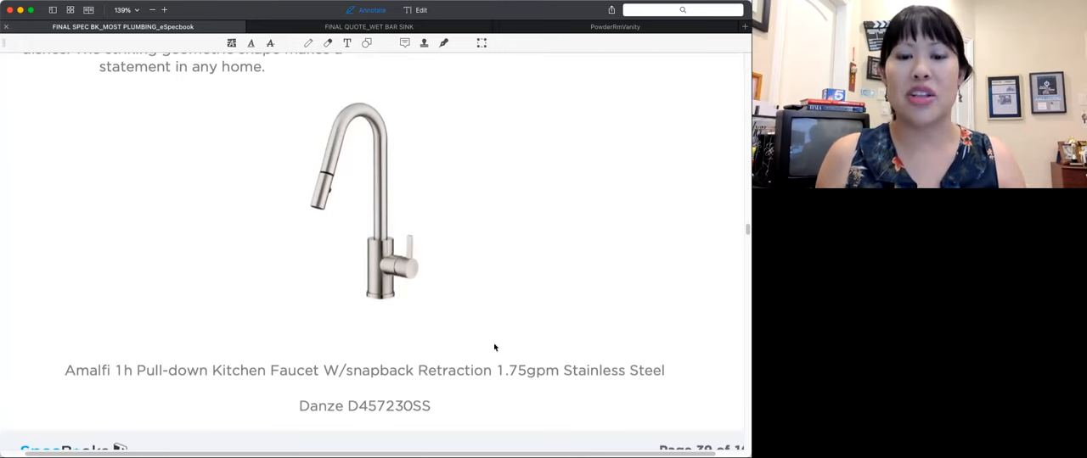
{"action": "mouse_move", "coordinate": [381, 257]}
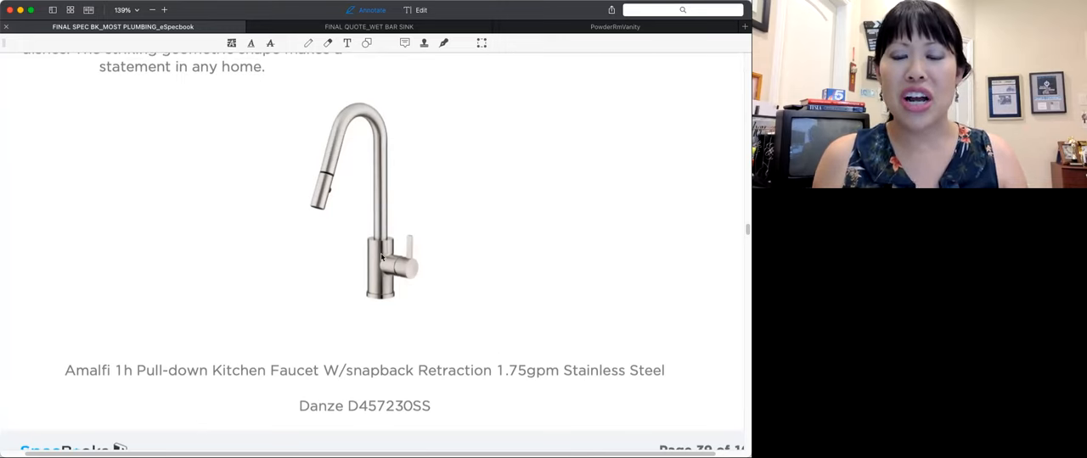
{"action": "mouse_move", "coordinate": [372, 303]}
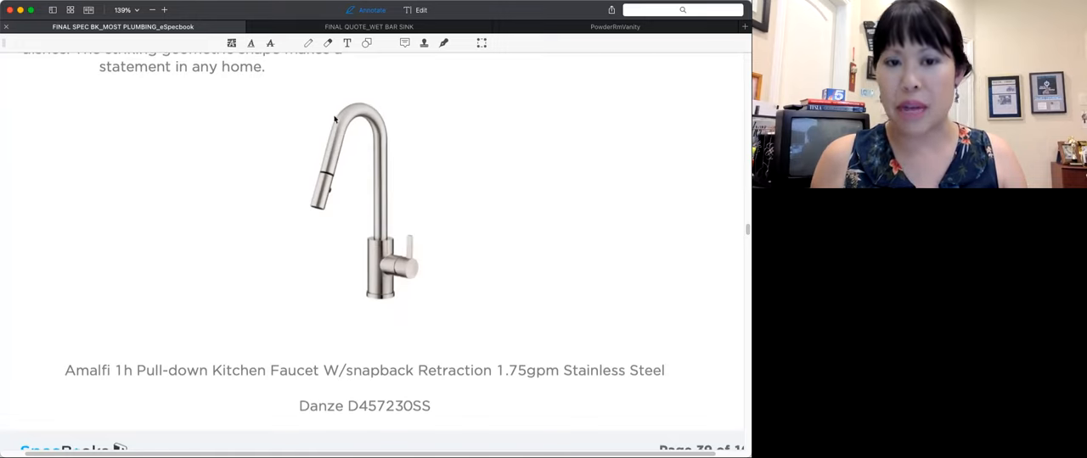
{"action": "mouse_move", "coordinate": [522, 311]}
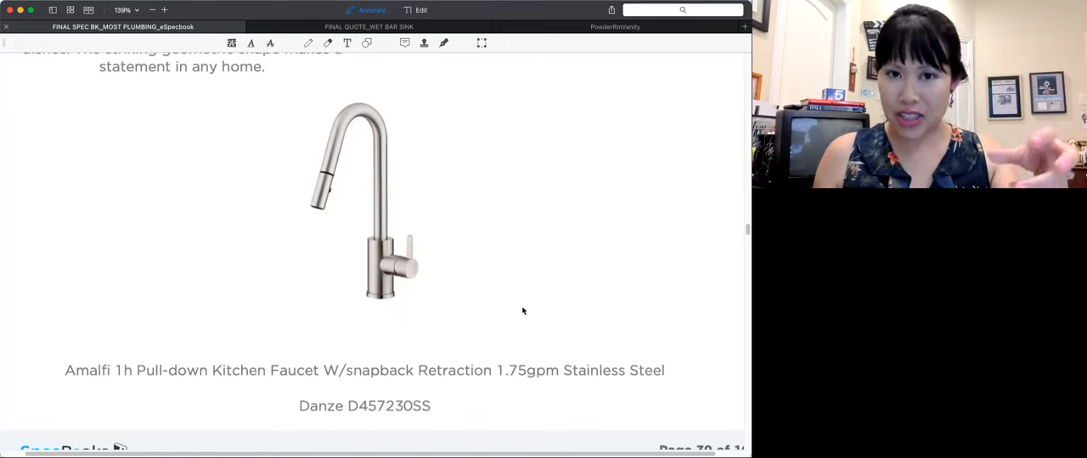
{"action": "mouse_move", "coordinate": [539, 318]}
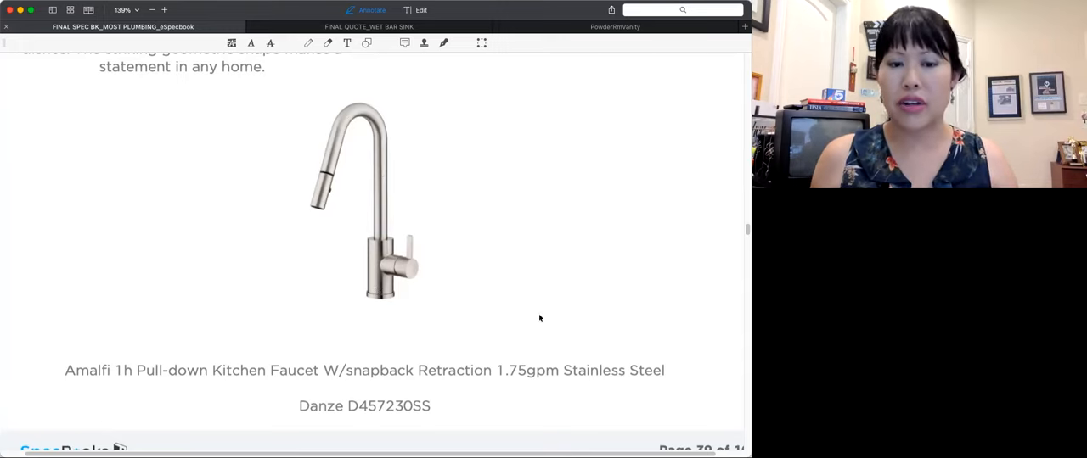
{"action": "mouse_move", "coordinate": [404, 255]}
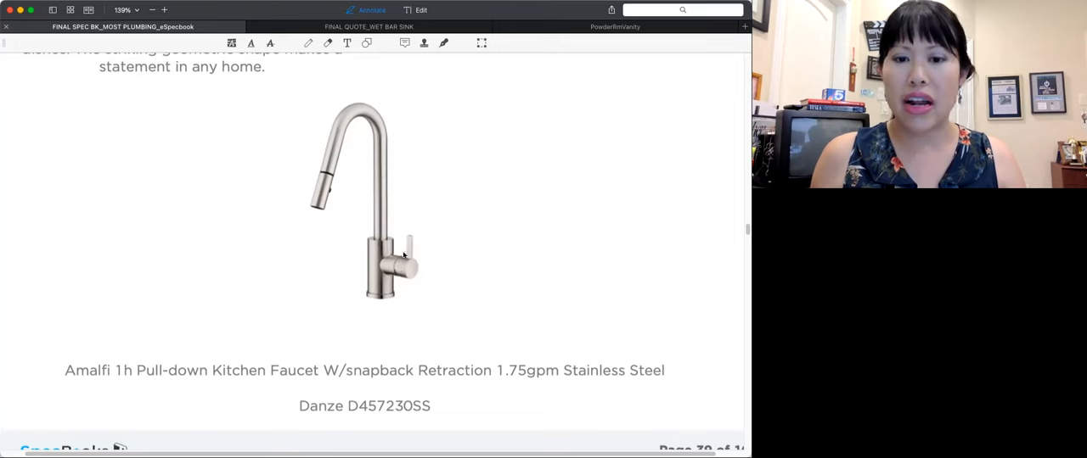
{"action": "mouse_move", "coordinate": [510, 295]}
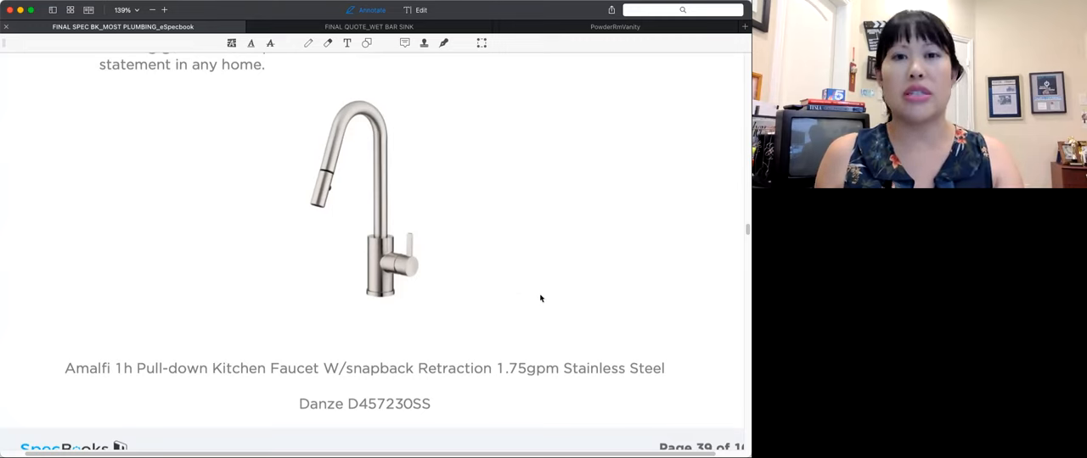
Step: Scroll past page 39 to the Wet Bar page with the Danze Parma faucet and Insinkerator disposal
{"action": "scroll", "scroll_direction": "down", "scroll_amount": 3}
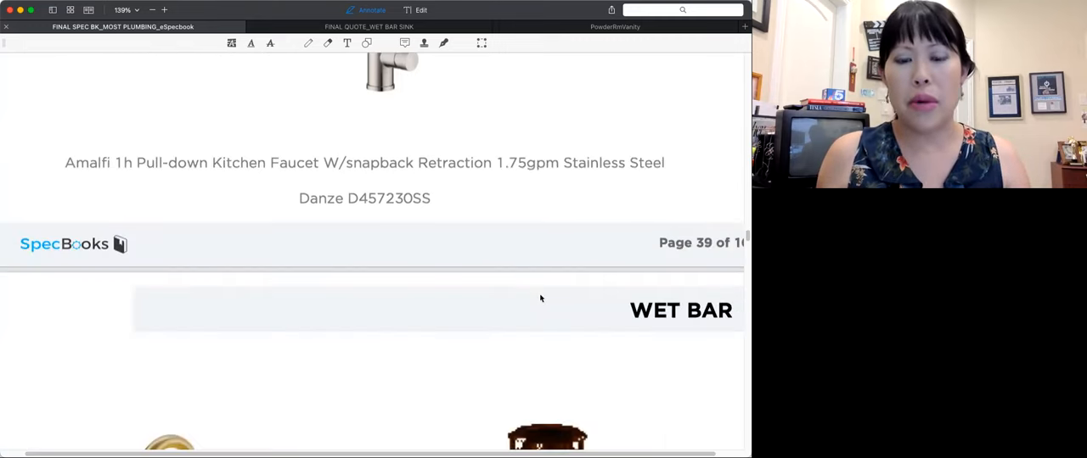
{"action": "scroll", "scroll_direction": "down", "scroll_amount": 3}
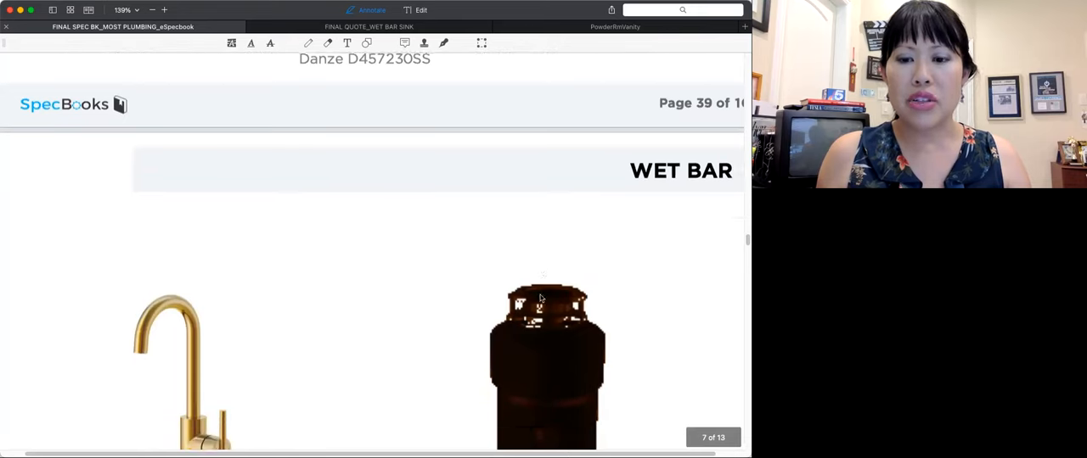
{"action": "scroll", "scroll_direction": "down", "scroll_amount": 3}
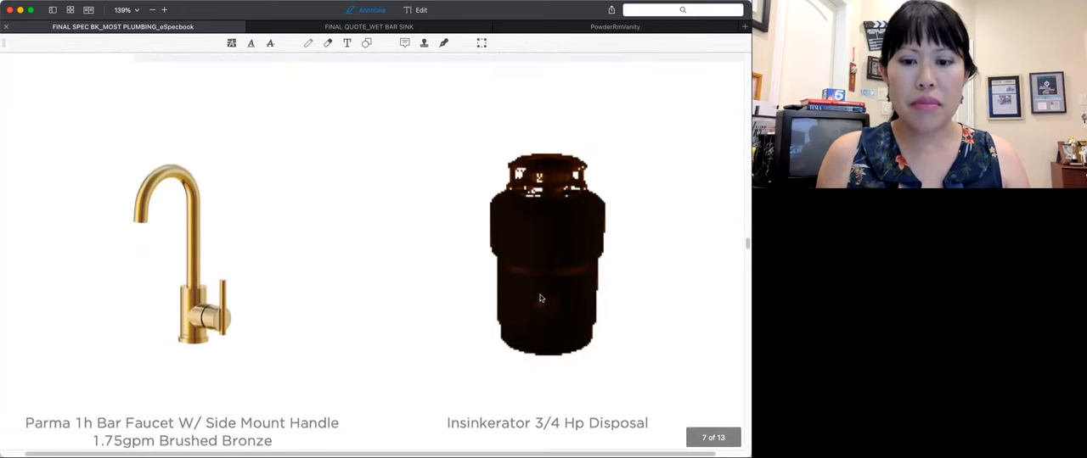
{"action": "scroll", "scroll_direction": "down", "scroll_amount": 3}
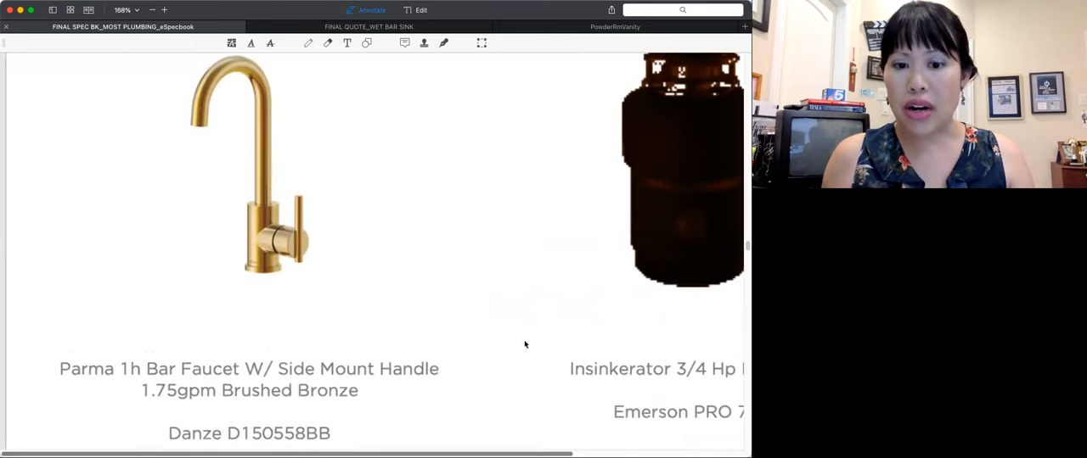
{"action": "mouse_move", "coordinate": [519, 336]}
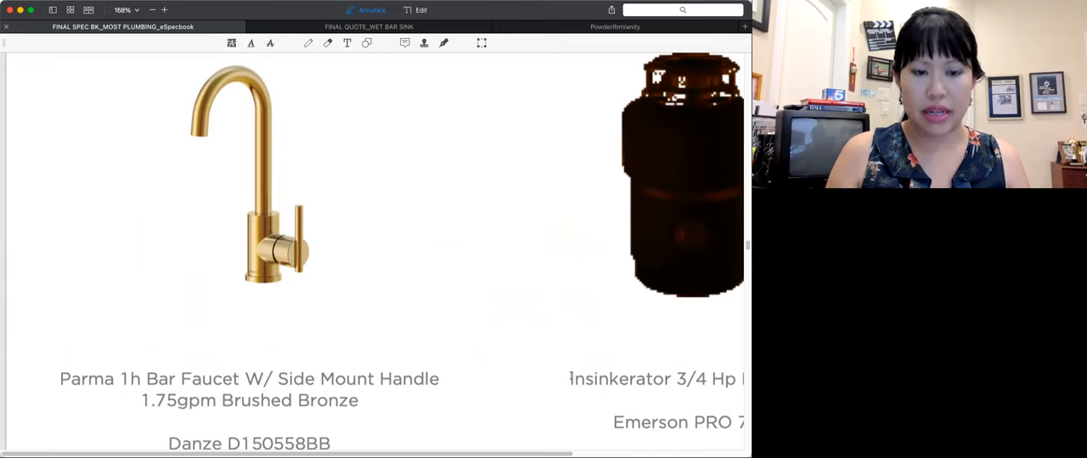
{"action": "mouse_move", "coordinate": [461, 215]}
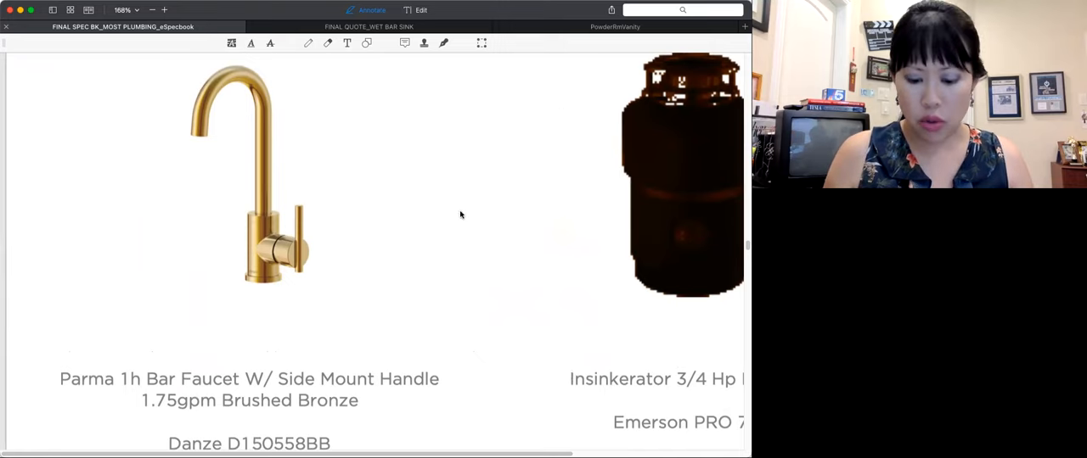
{"action": "left_click", "coordinate": [163, 10]}
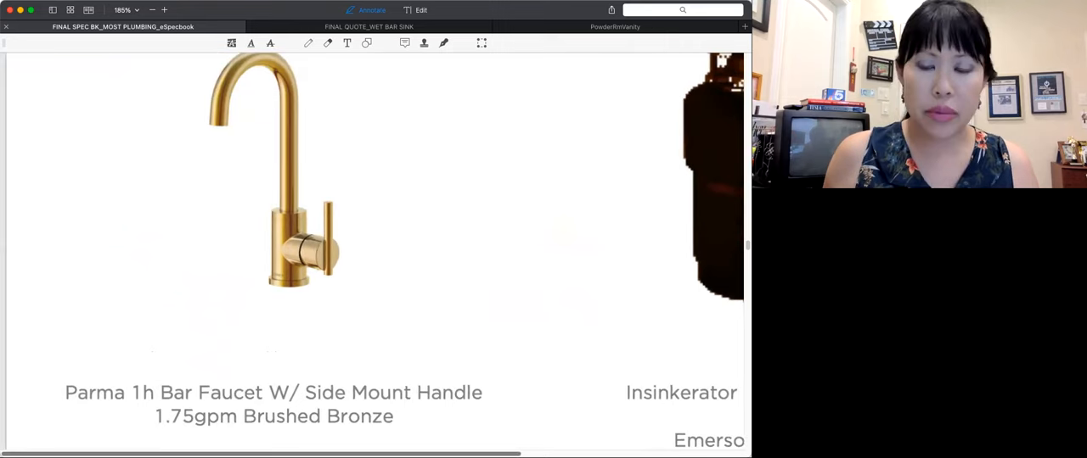
{"action": "scroll", "scroll_direction": "up", "scroll_amount": 3}
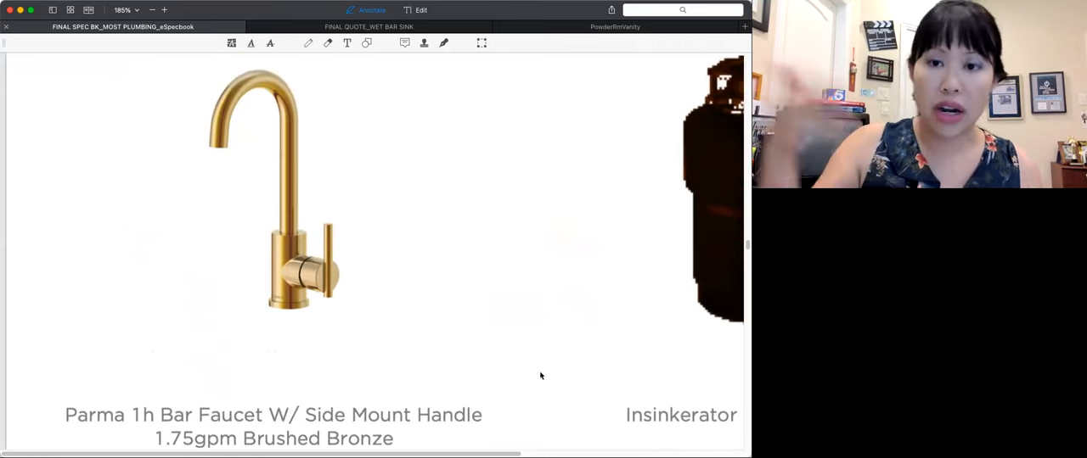
{"action": "mouse_move", "coordinate": [601, 353]}
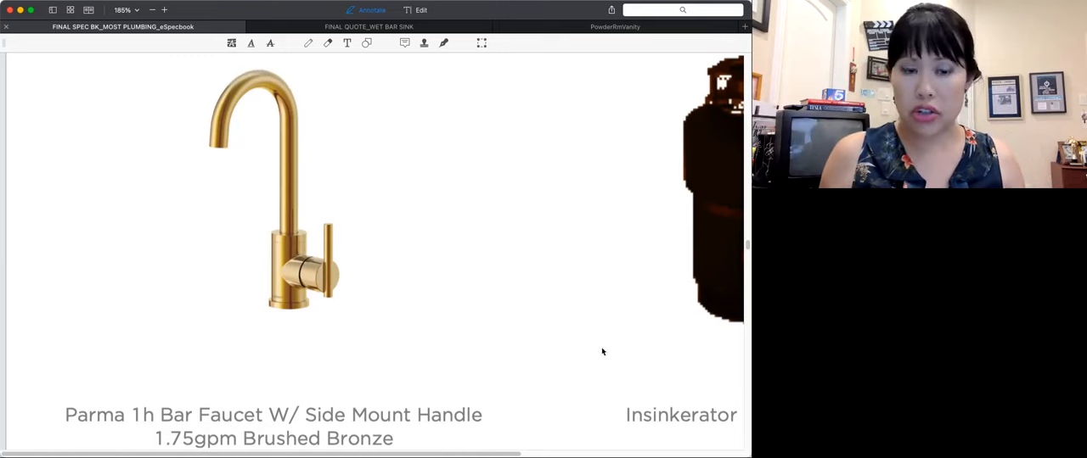
{"action": "scroll", "scroll_direction": "down", "scroll_amount": 3}
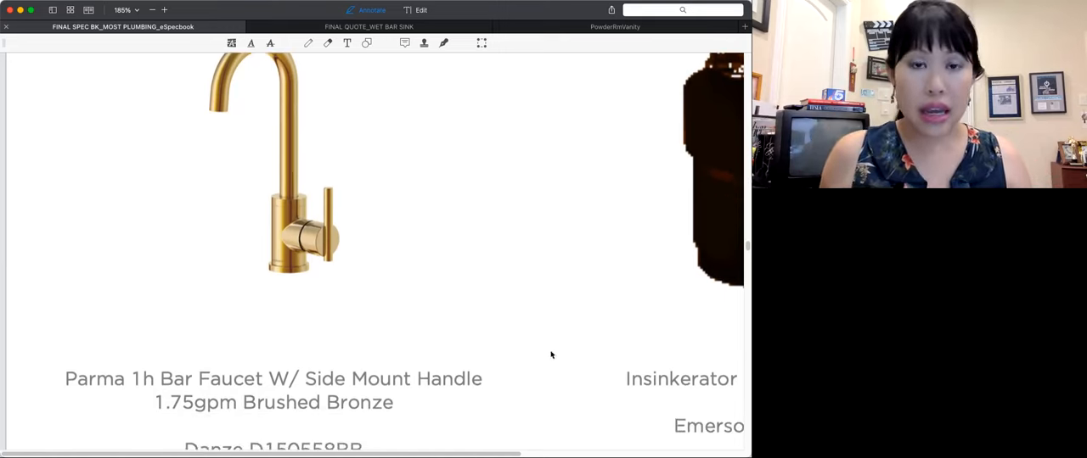
{"action": "mouse_move", "coordinate": [239, 246]}
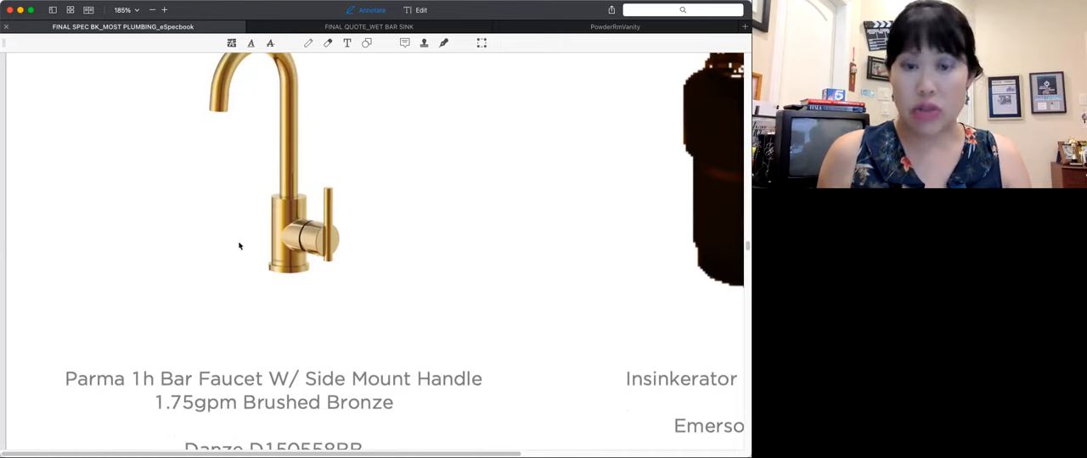
{"action": "scroll", "scroll_direction": "down", "scroll_amount": 3}
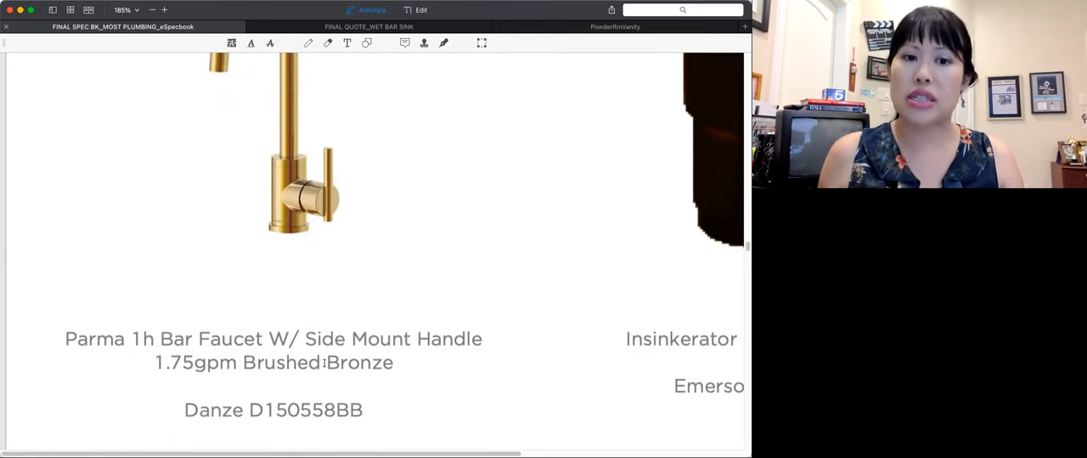
{"action": "scroll", "scroll_direction": "up", "scroll_amount": 3}
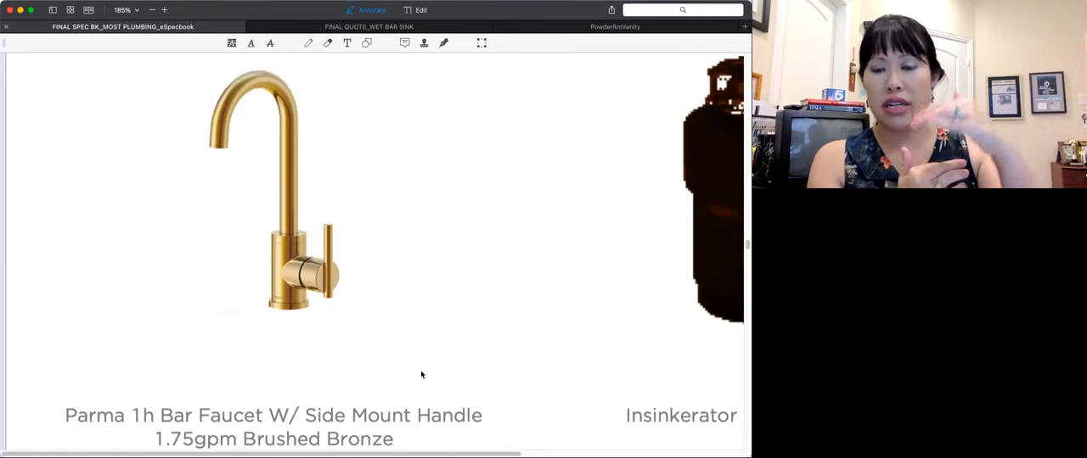
{"action": "mouse_move", "coordinate": [429, 335]}
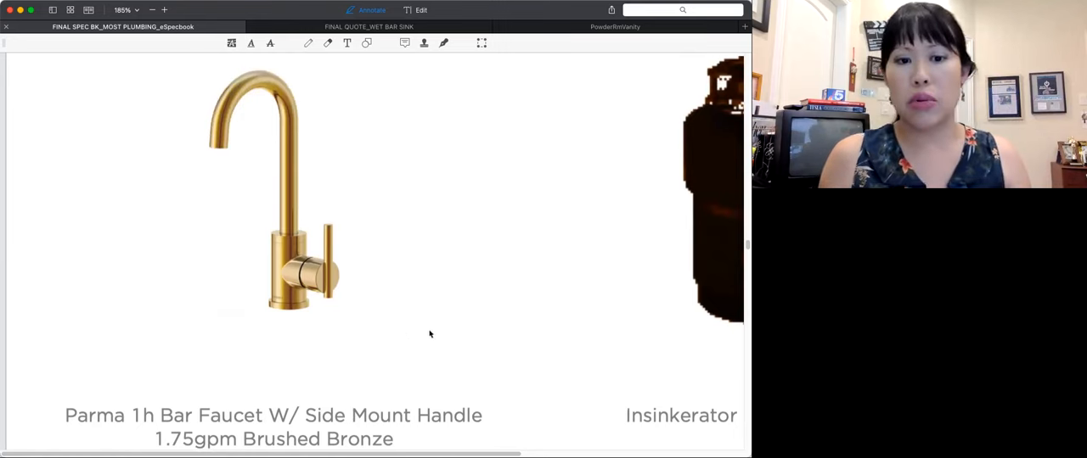
{"action": "scroll", "scroll_direction": "down", "scroll_amount": 3}
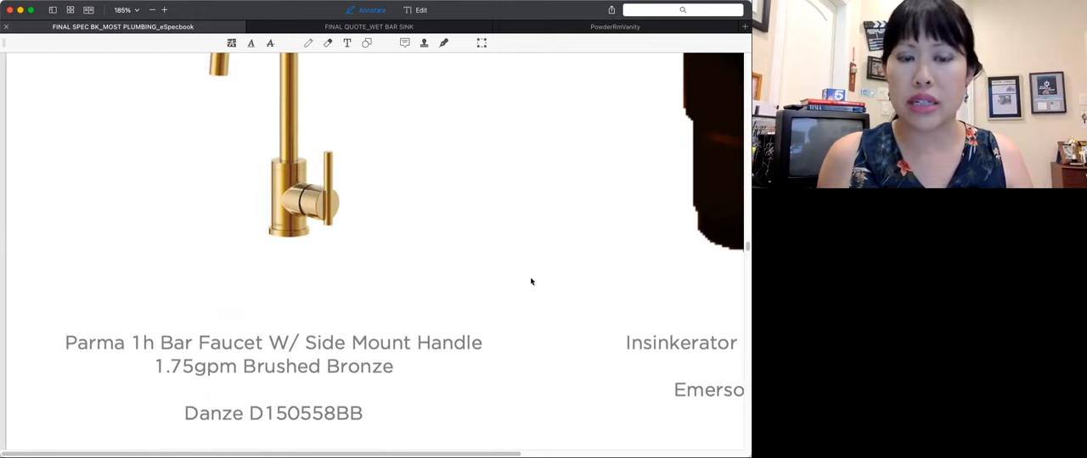
{"action": "mouse_move", "coordinate": [308, 205]}
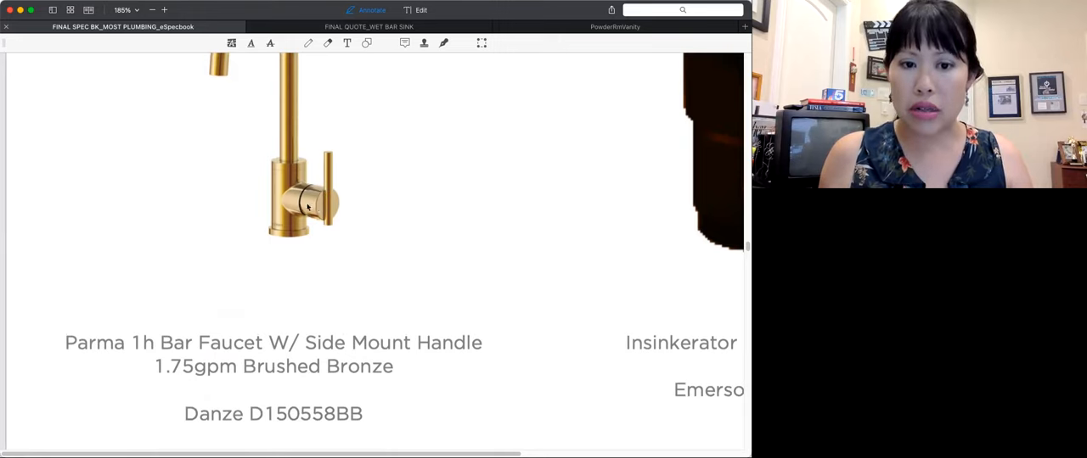
{"action": "mouse_move", "coordinate": [318, 211]}
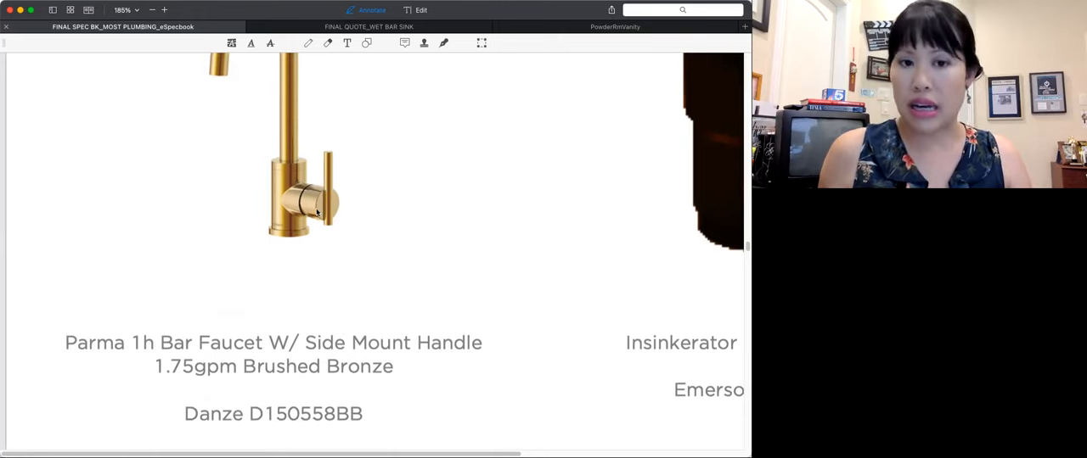
{"action": "scroll", "scroll_direction": "up", "scroll_amount": 3}
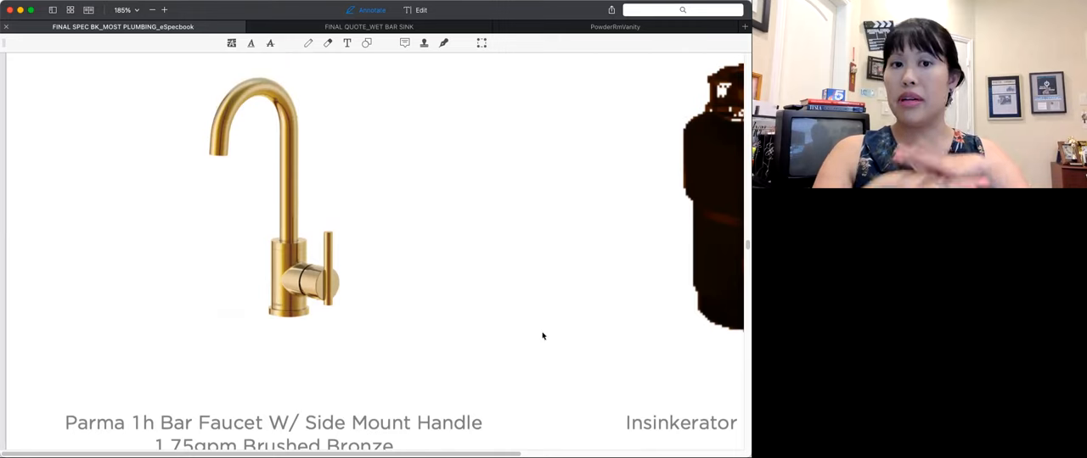
{"action": "mouse_move", "coordinate": [396, 251]}
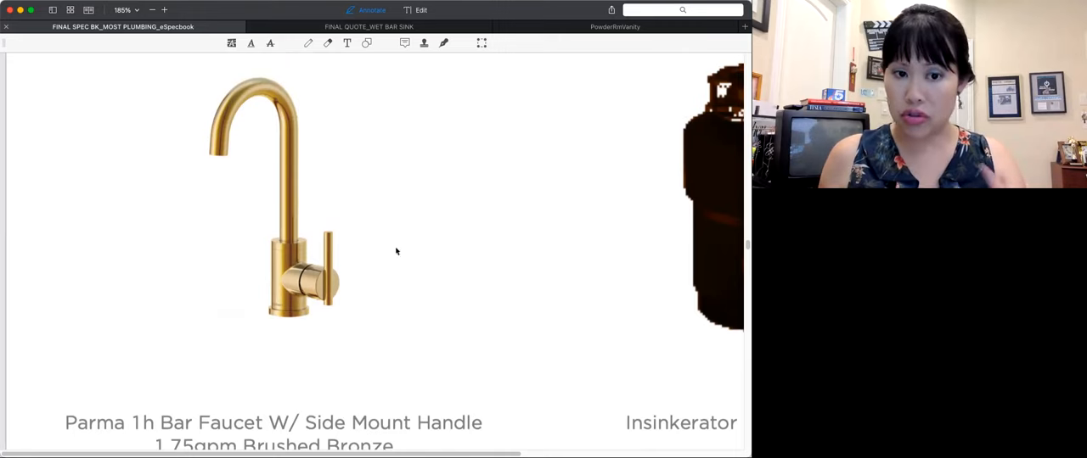
{"action": "mouse_move", "coordinate": [302, 267]}
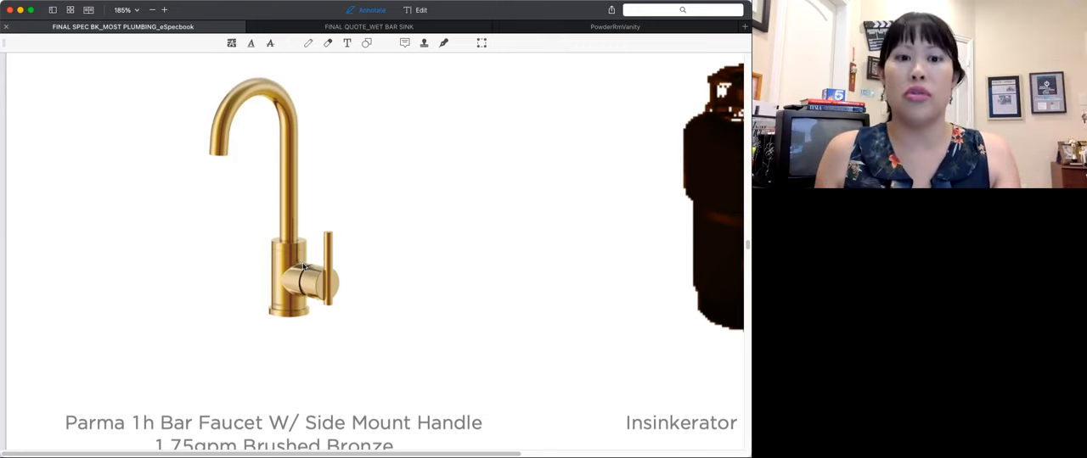
{"action": "scroll", "scroll_direction": "down", "scroll_amount": 3}
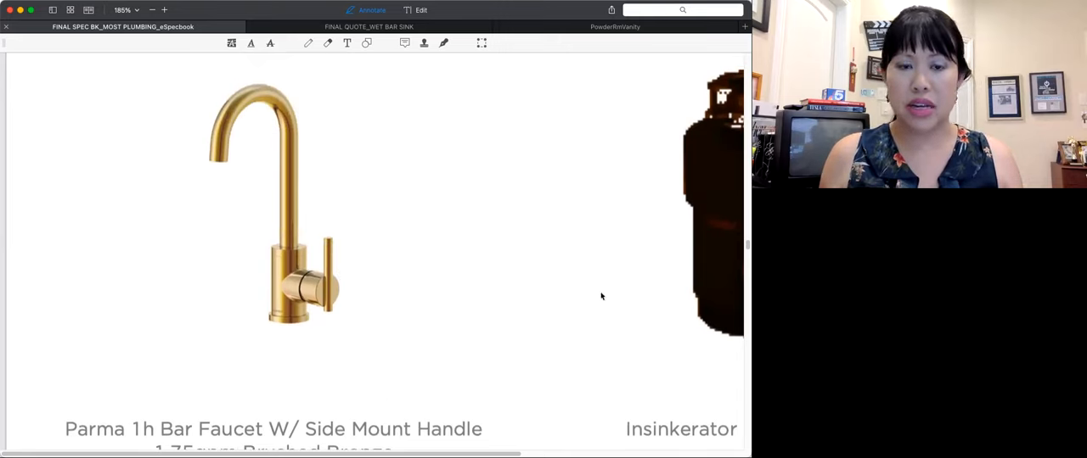
{"action": "mouse_move", "coordinate": [596, 297]}
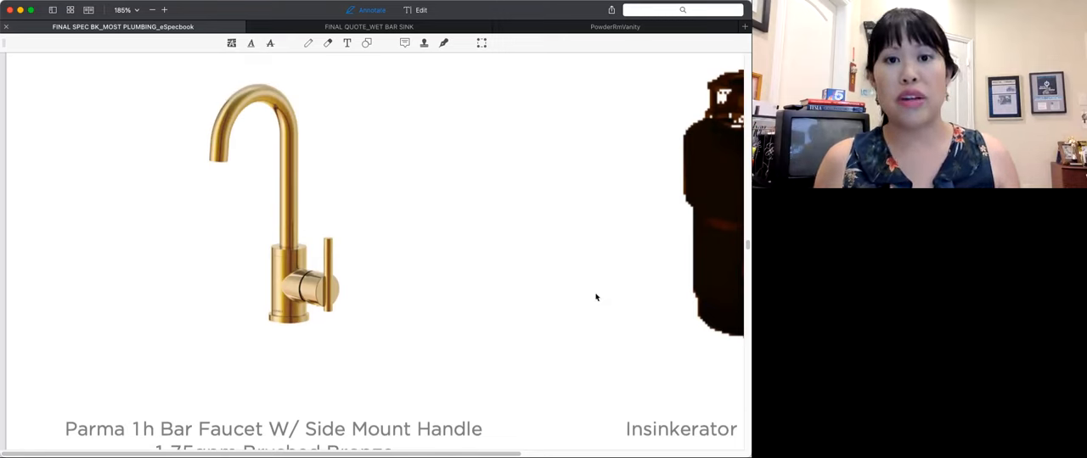
{"action": "mouse_move", "coordinate": [546, 337]}
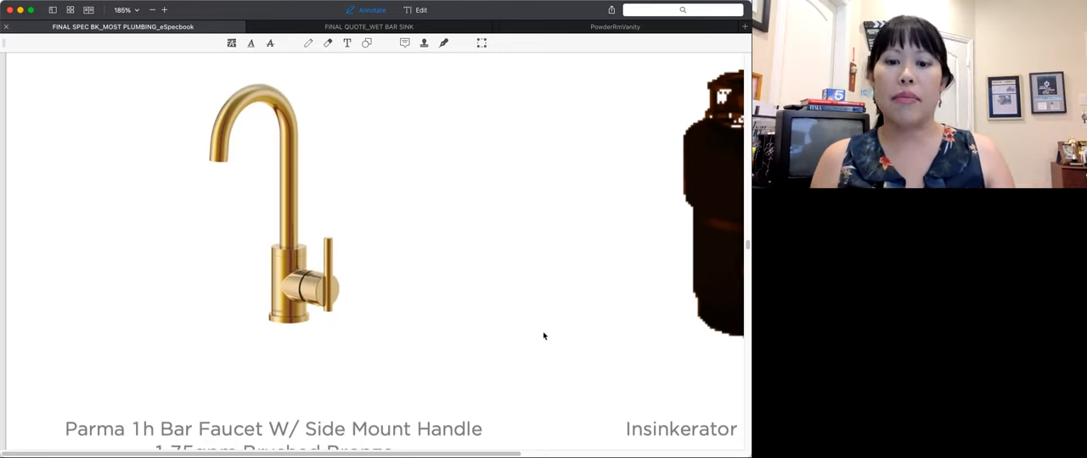
Step: Scroll through the Insinkerator disposal entry to the Rivera Square KPU-1715BRN sink quote
{"action": "scroll", "scroll_direction": "right", "scroll_amount": 3}
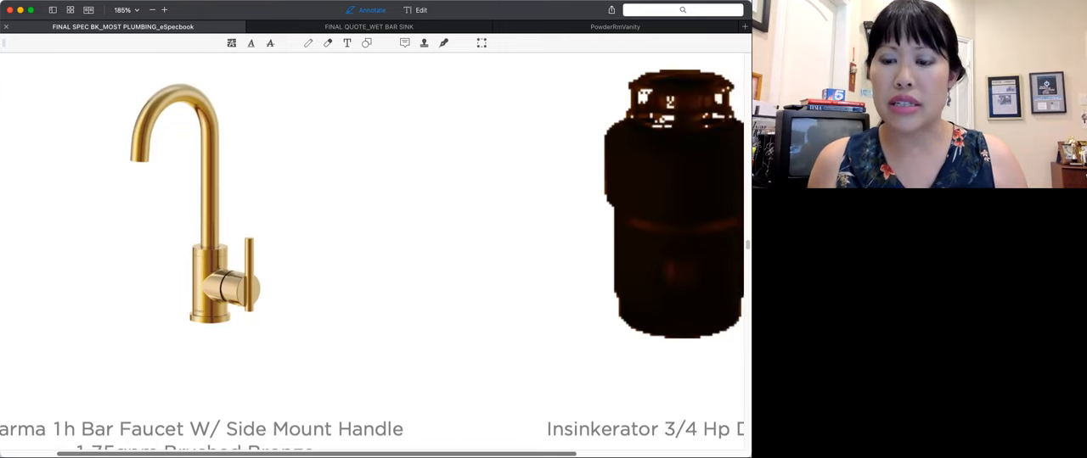
{"action": "scroll", "scroll_direction": "right", "scroll_amount": 3}
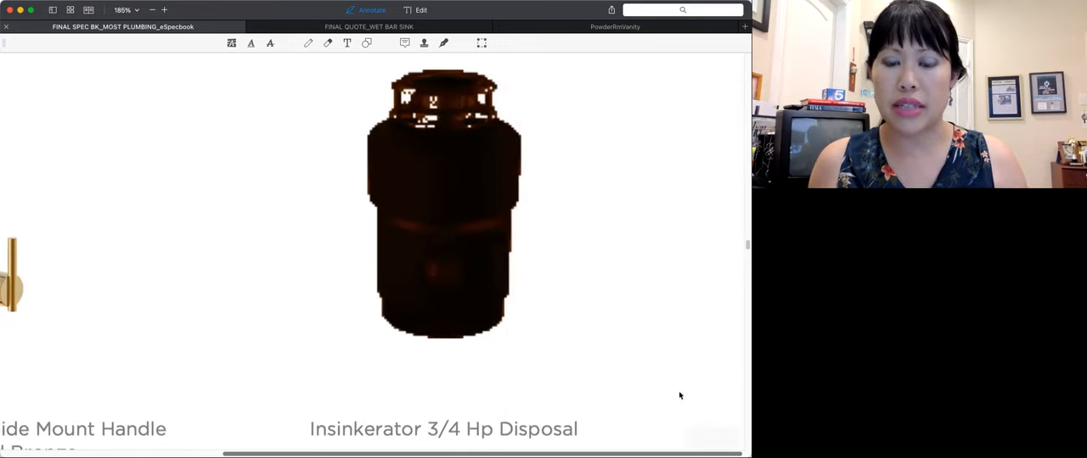
{"action": "scroll", "scroll_direction": "down", "scroll_amount": 3}
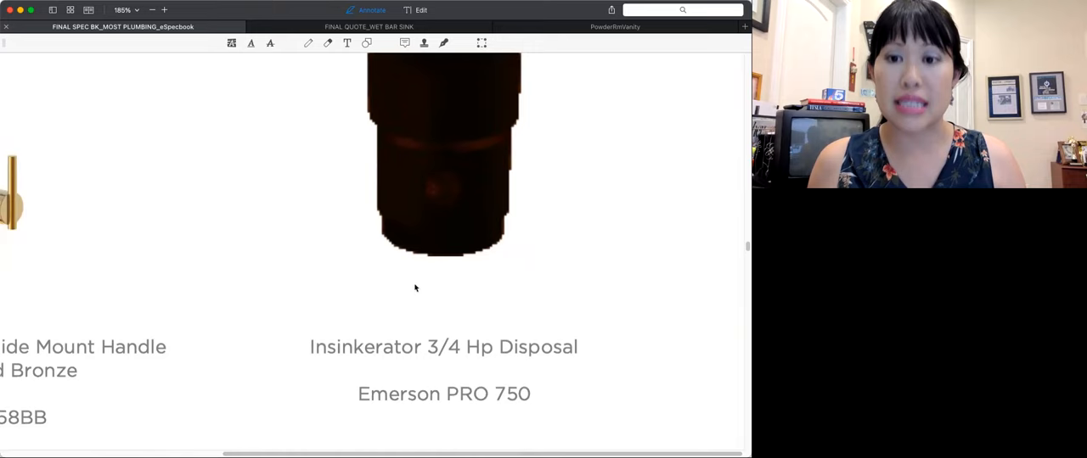
{"action": "mouse_move", "coordinate": [418, 269]}
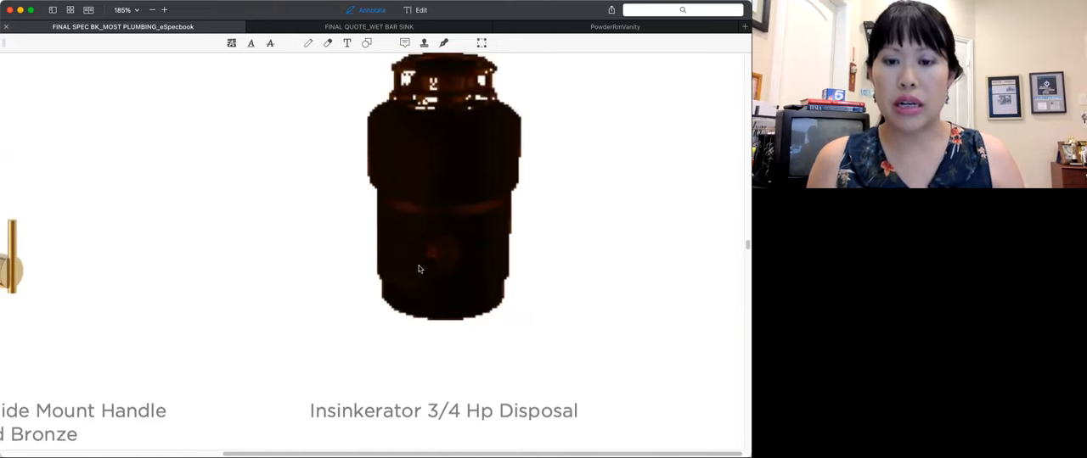
{"action": "scroll", "scroll_direction": "up", "scroll_amount": 3}
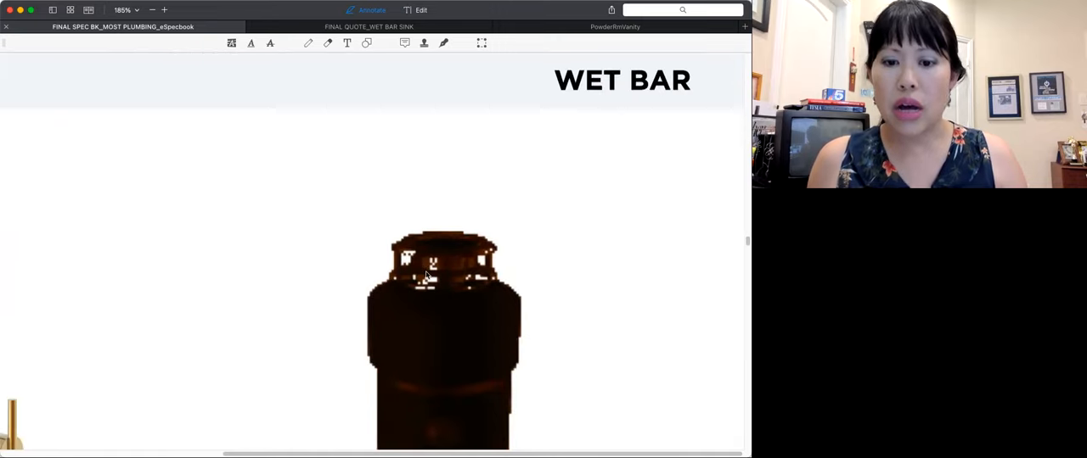
{"action": "scroll", "scroll_direction": "down", "scroll_amount": 3}
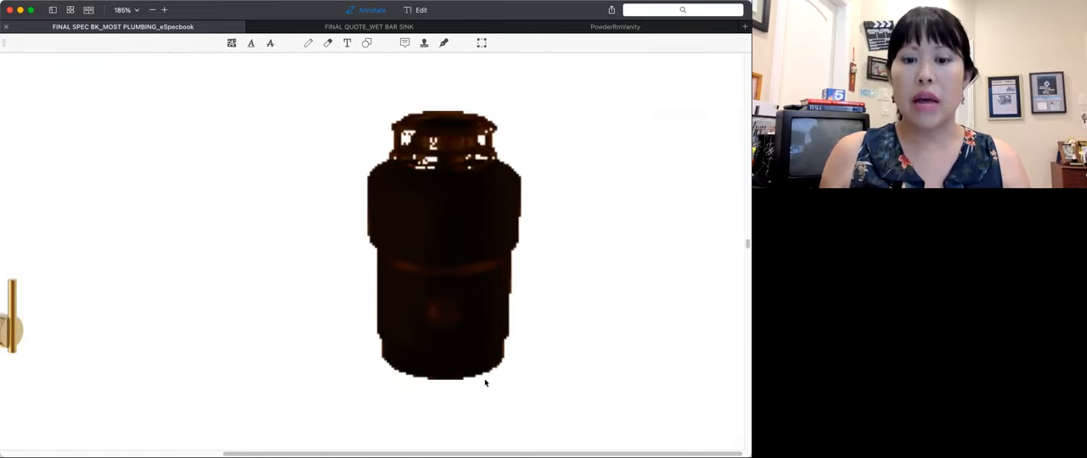
{"action": "scroll", "scroll_direction": "left", "scroll_amount": 3}
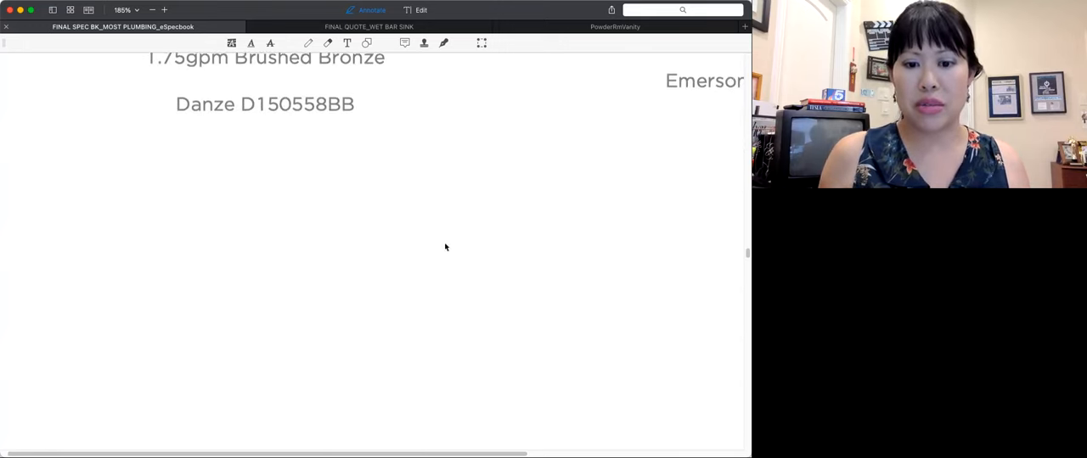
{"action": "scroll", "scroll_direction": "down", "scroll_amount": 3}
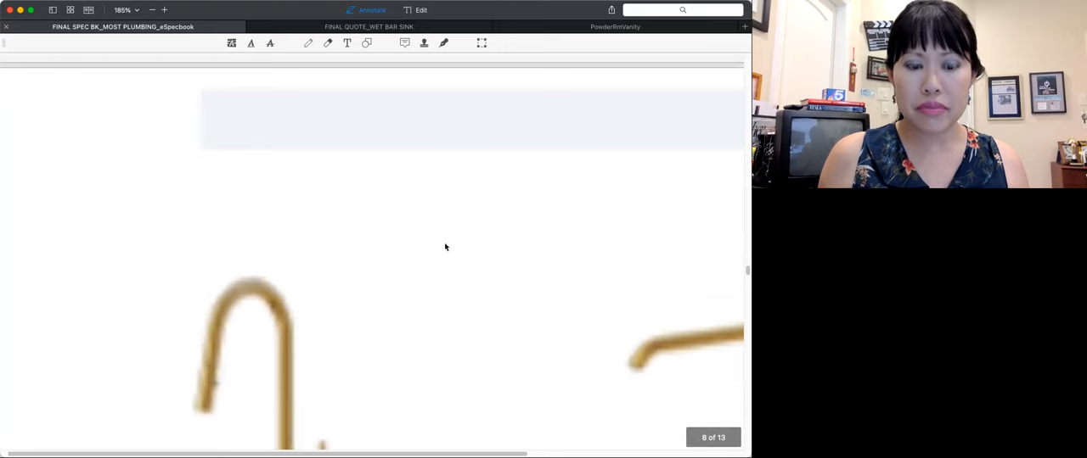
{"action": "scroll", "scroll_direction": "up", "scroll_amount": 3}
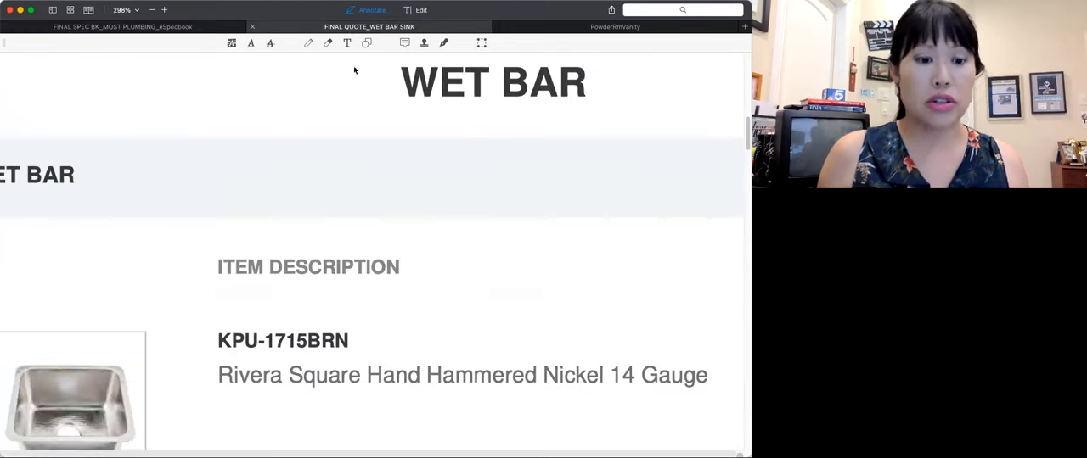
{"action": "scroll", "scroll_direction": "down", "scroll_amount": 3}
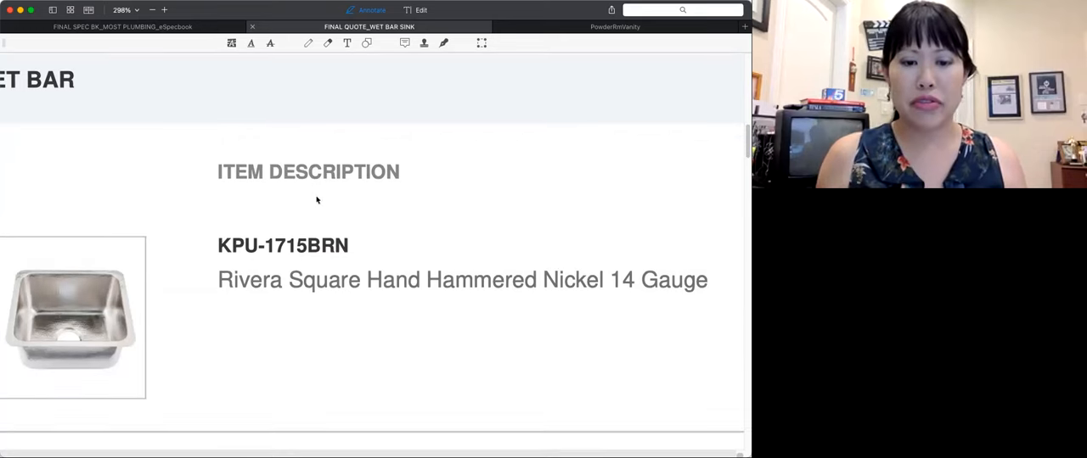
{"action": "scroll", "scroll_direction": "down", "scroll_amount": 3}
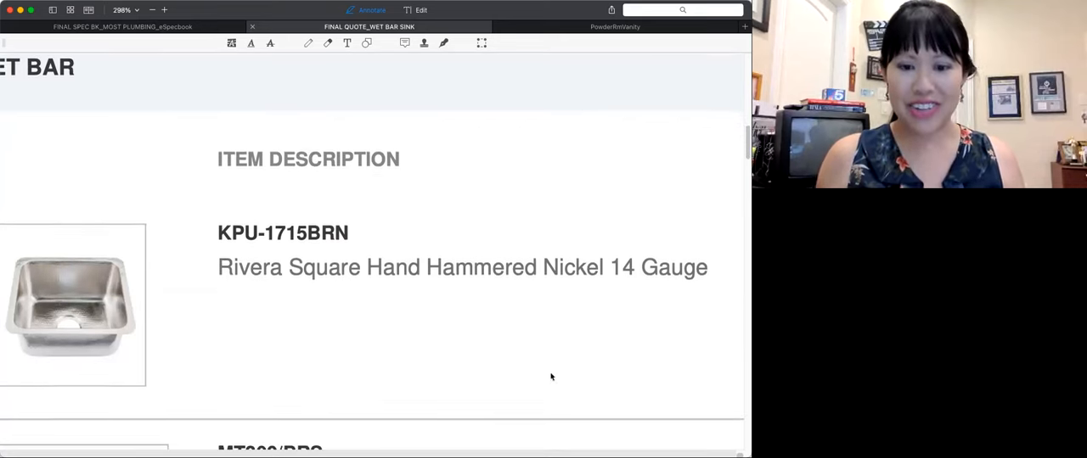
{"action": "mouse_move", "coordinate": [465, 413]}
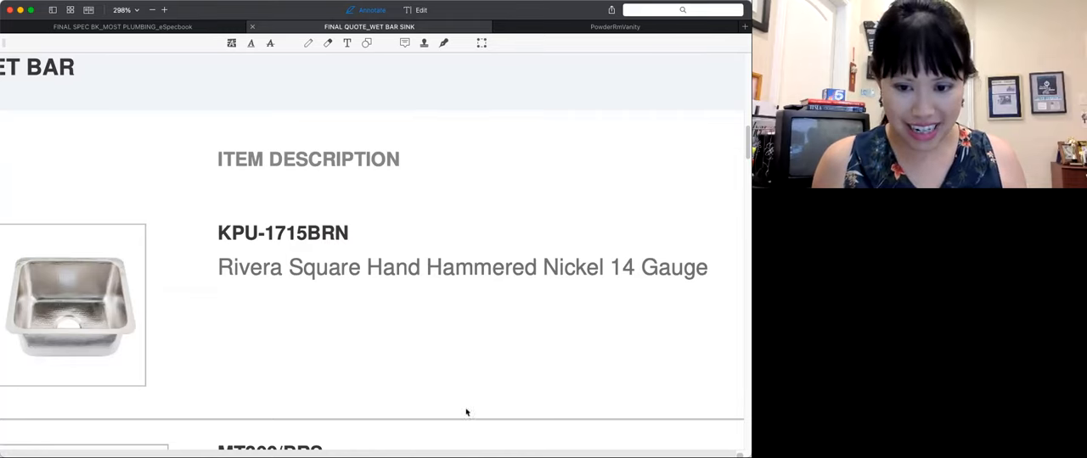
{"action": "scroll", "scroll_direction": "right", "scroll_amount": 3}
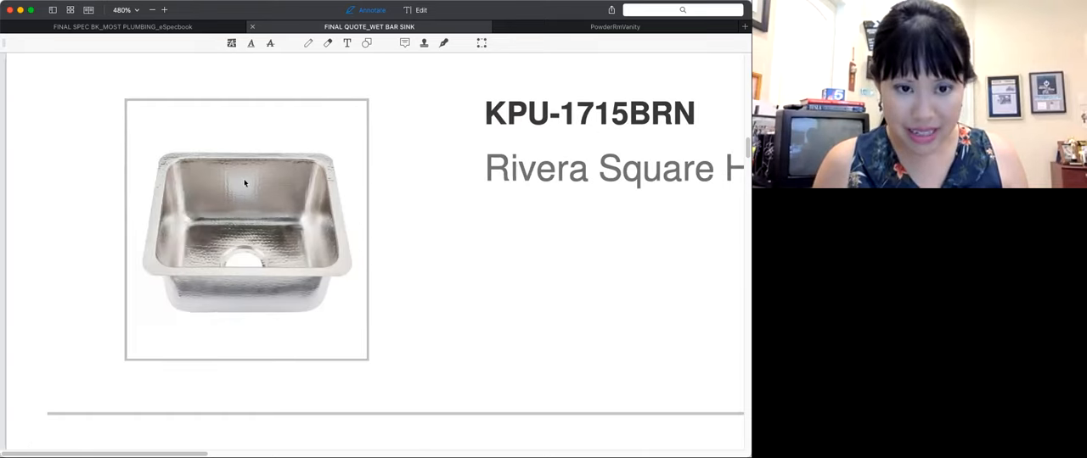
{"action": "mouse_move", "coordinate": [506, 312]}
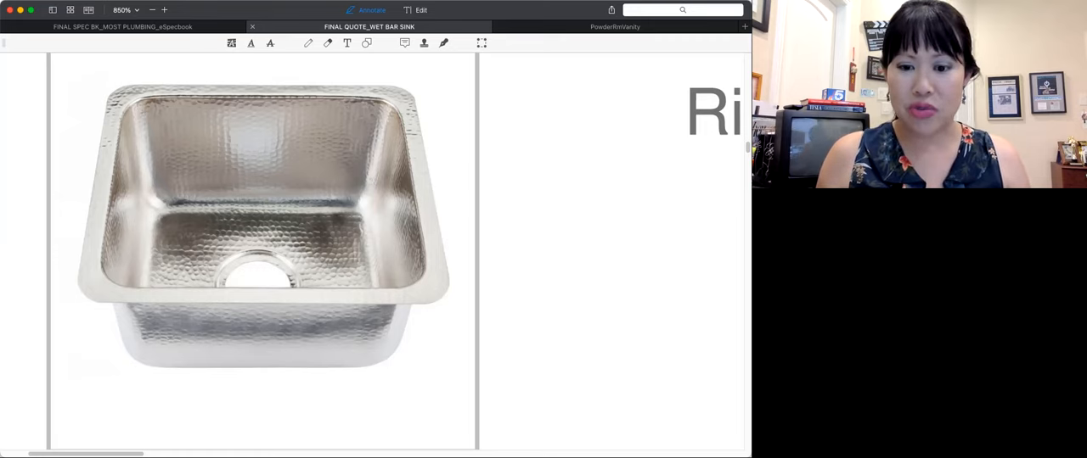
{"action": "scroll", "scroll_direction": "down", "scroll_amount": 3}
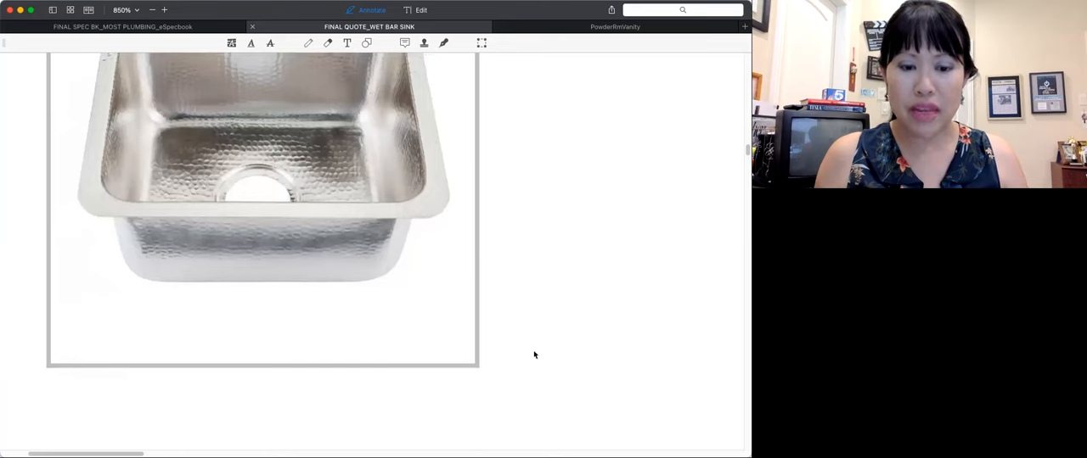
{"action": "left_click", "coordinate": [152, 9]}
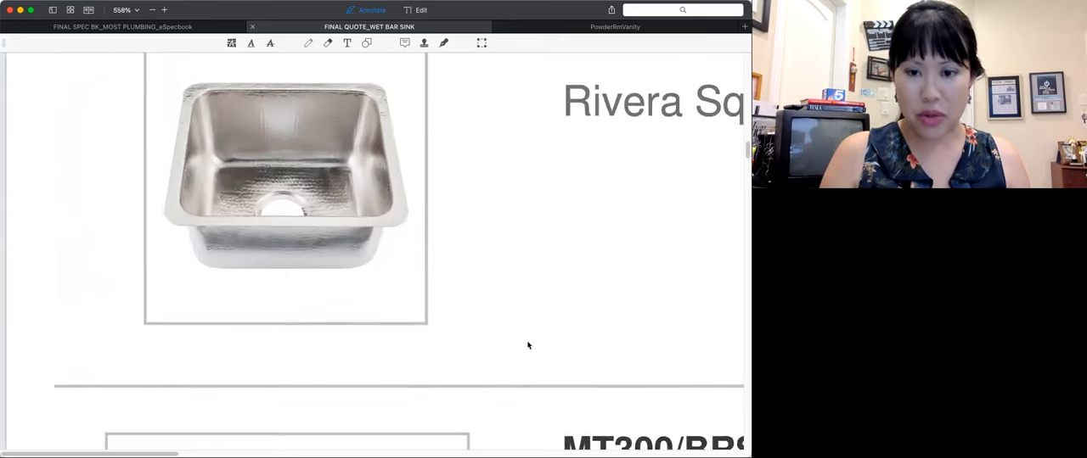
{"action": "scroll", "scroll_direction": "down", "scroll_amount": 3}
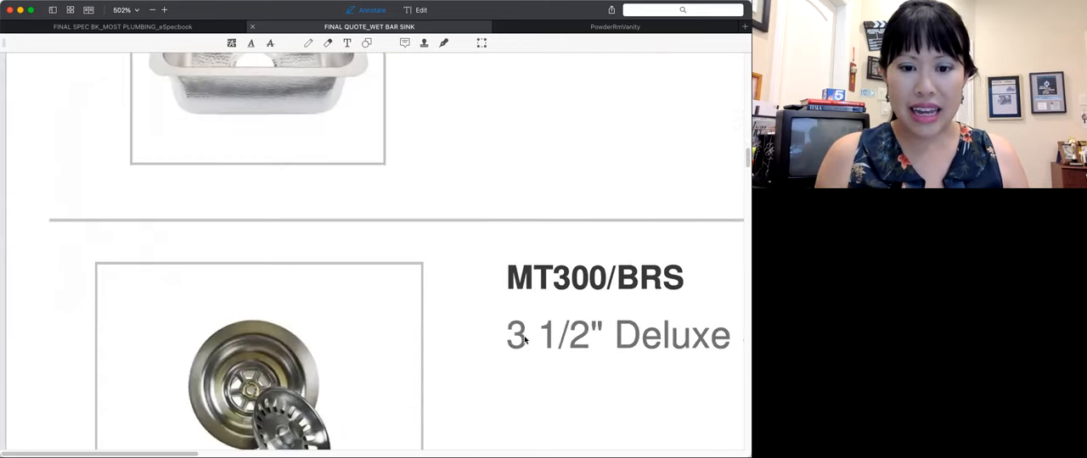
{"action": "scroll", "scroll_direction": "down", "scroll_amount": 3}
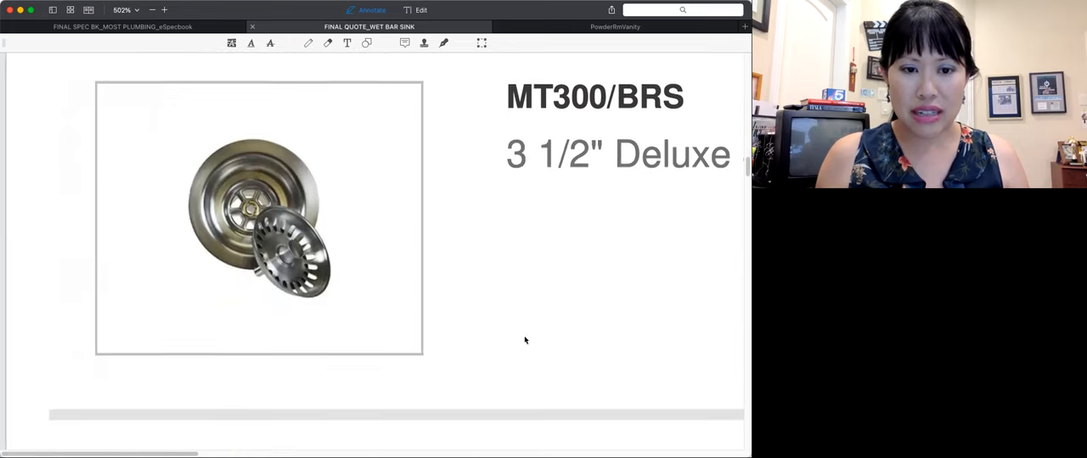
{"action": "scroll", "scroll_direction": "down", "scroll_amount": 3}
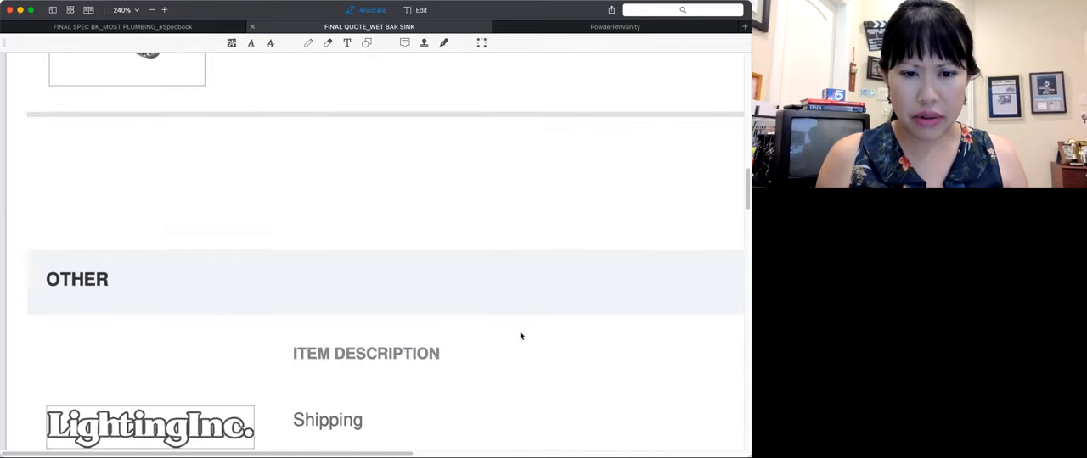
{"action": "scroll", "scroll_direction": "up", "scroll_amount": 3}
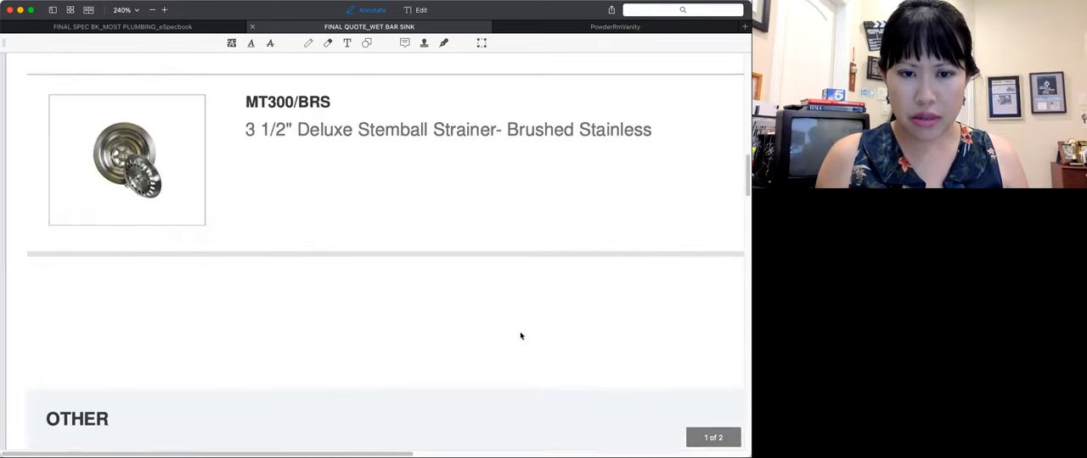
{"action": "scroll", "scroll_direction": "up", "scroll_amount": 3}
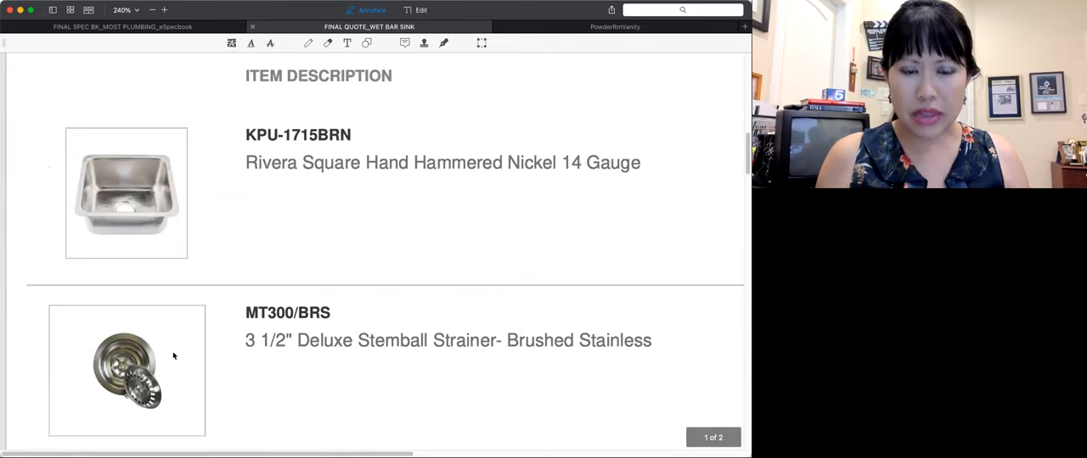
{"action": "scroll", "scroll_direction": "up", "scroll_amount": 3}
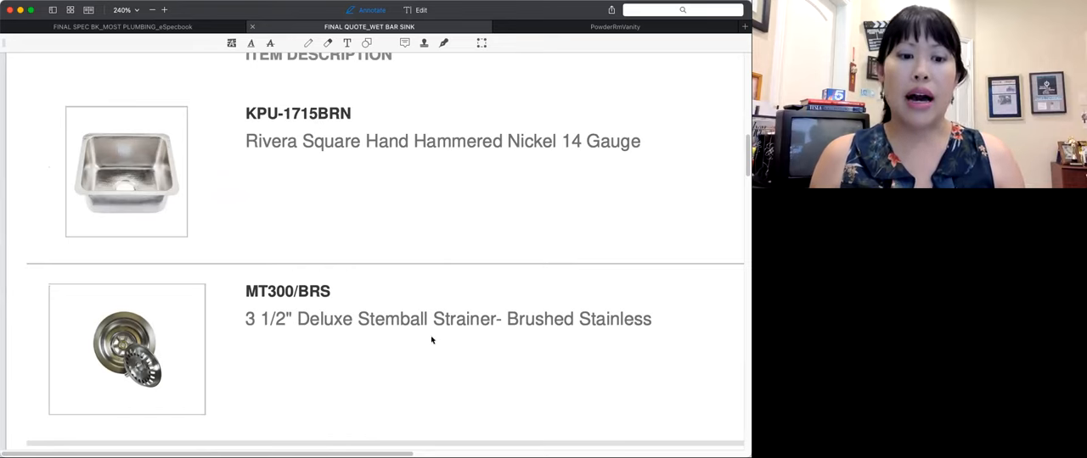
{"action": "mouse_move", "coordinate": [439, 292]}
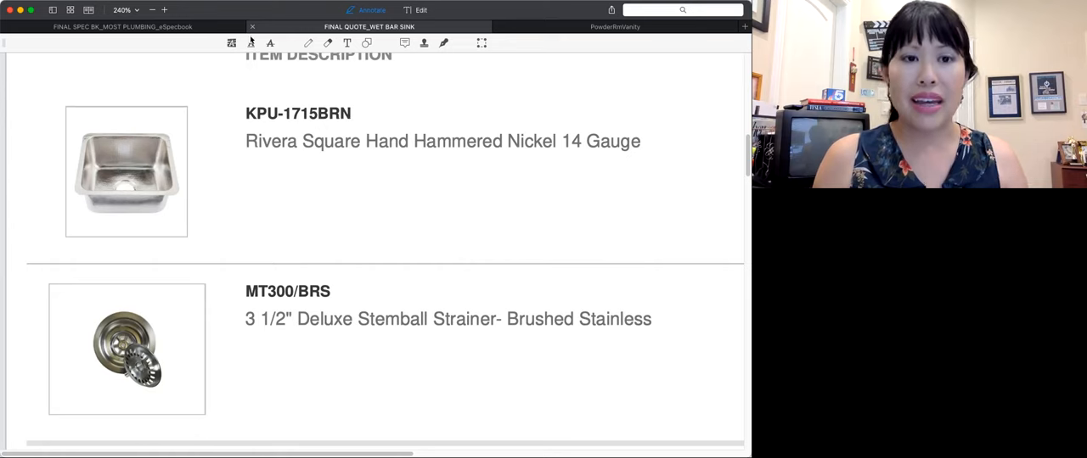
Step: Return to the plumbing spec book and read the faucet and soap dispenser entries
{"action": "left_click", "coordinate": [123, 26]}
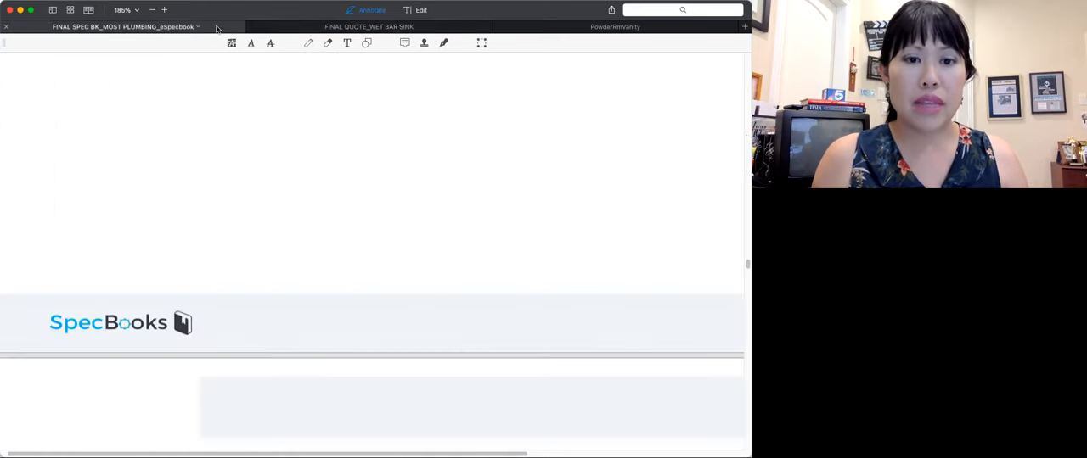
{"action": "scroll", "scroll_direction": "down", "scroll_amount": 3}
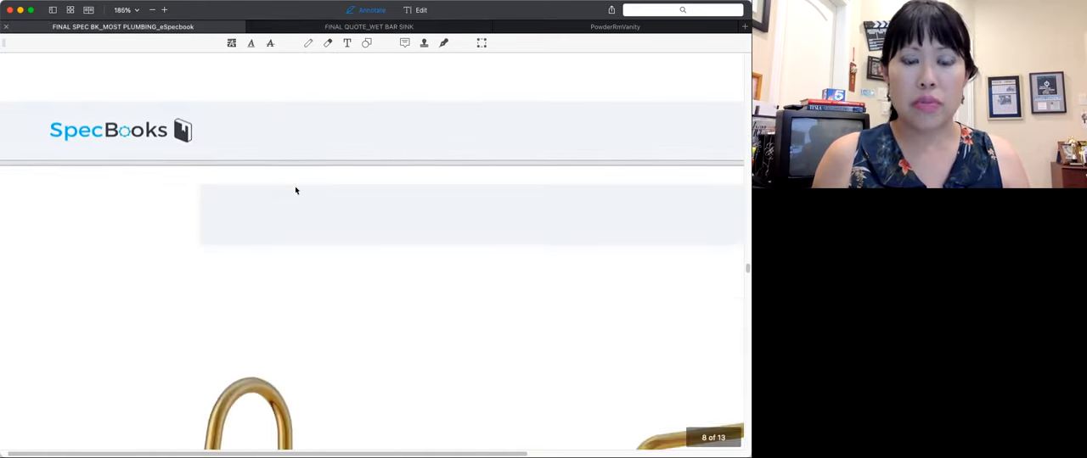
{"action": "scroll", "scroll_direction": "down", "scroll_amount": 3}
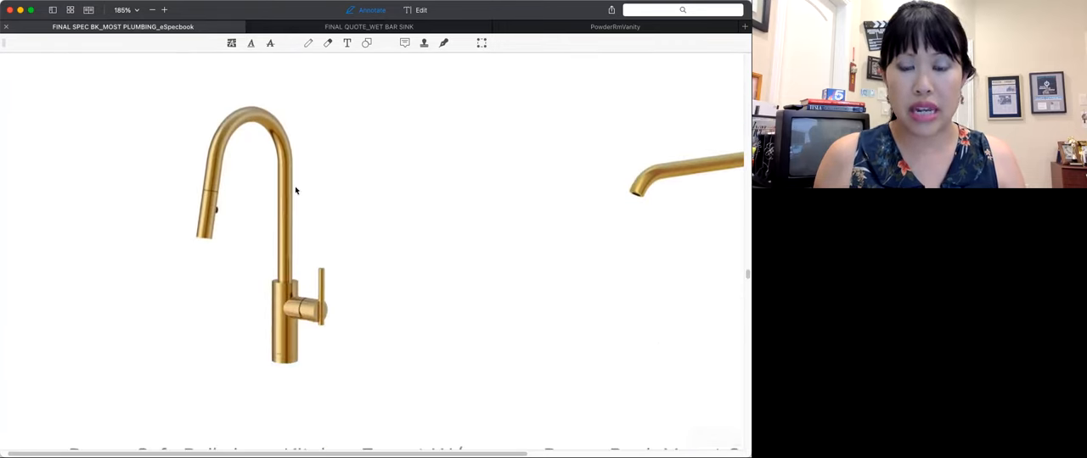
{"action": "mouse_move", "coordinate": [429, 274]}
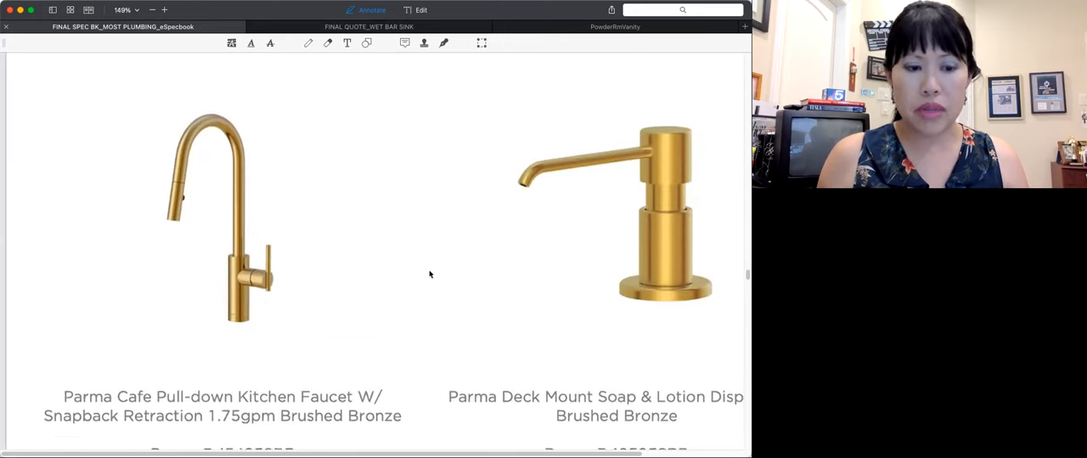
{"action": "scroll", "scroll_direction": "down", "scroll_amount": 3}
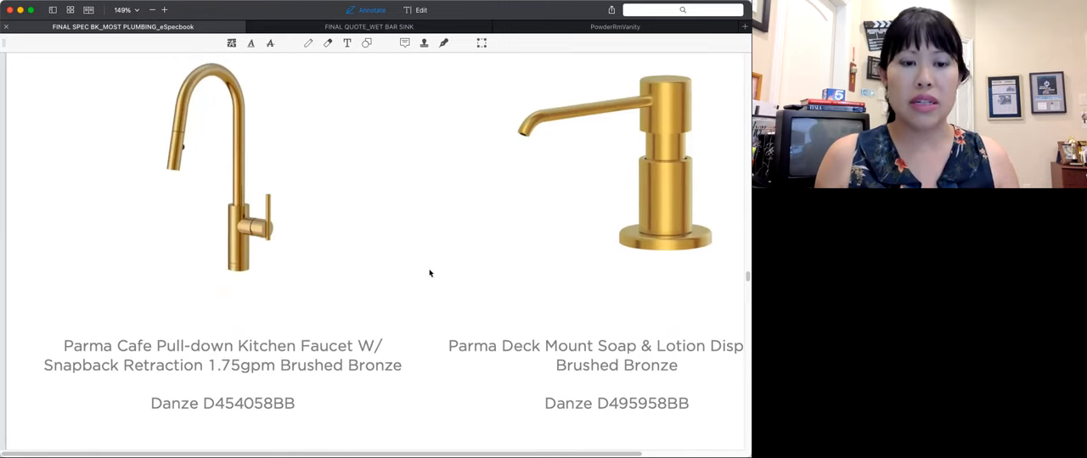
{"action": "mouse_move", "coordinate": [260, 275]}
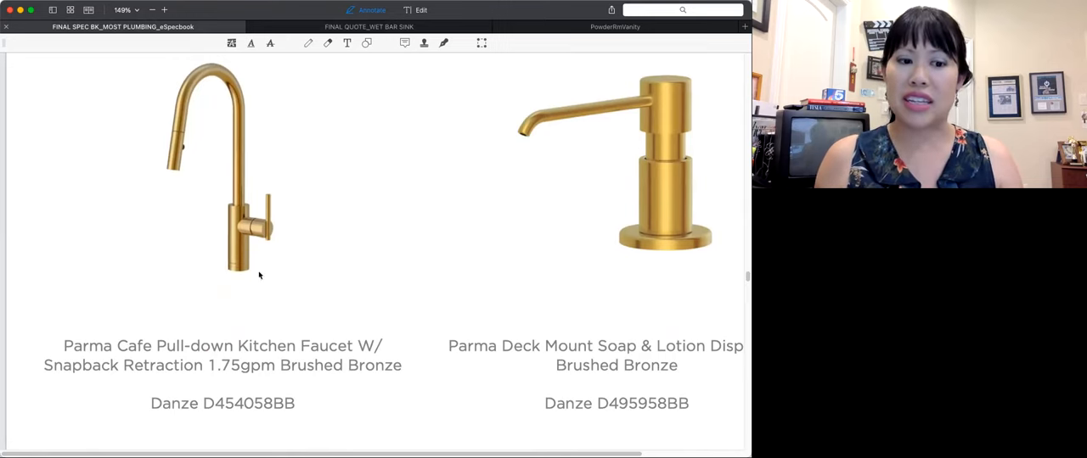
{"action": "scroll", "scroll_direction": "down", "scroll_amount": 3}
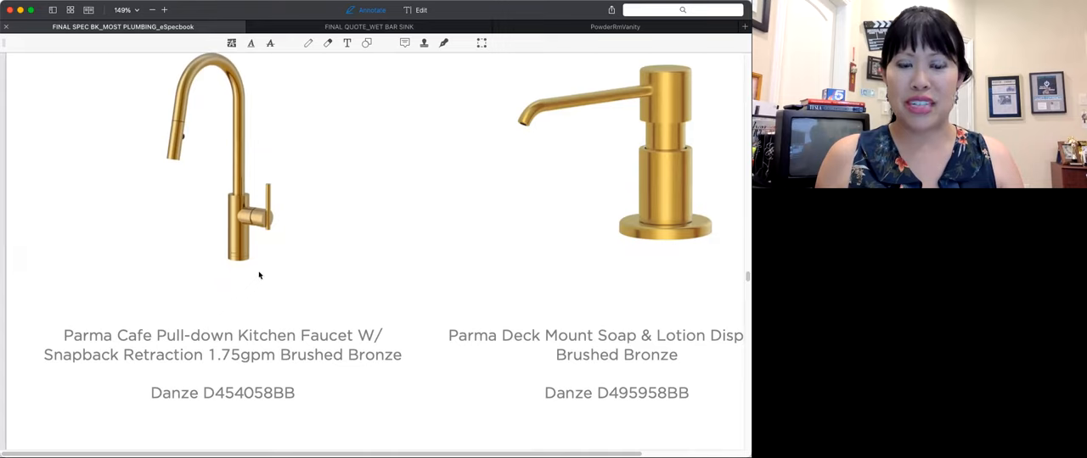
{"action": "mouse_move", "coordinate": [209, 255]}
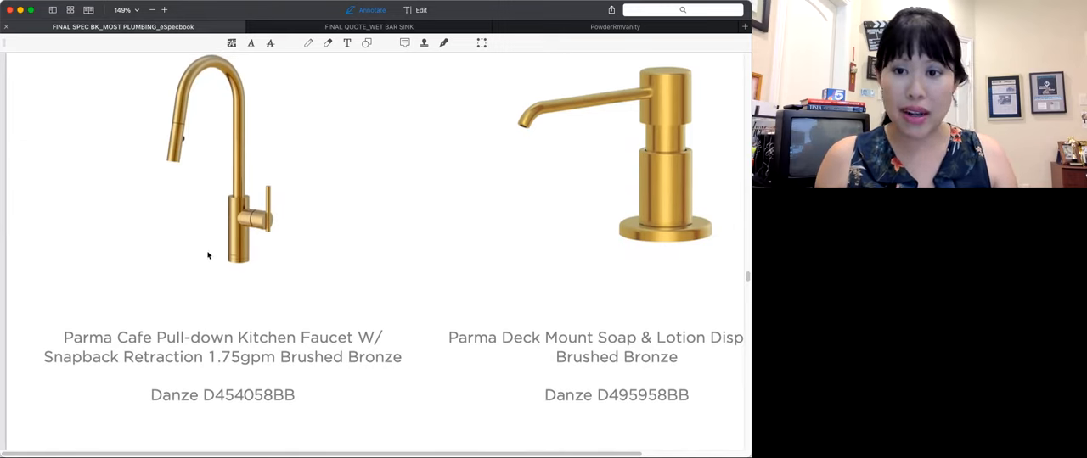
Step: Scroll down to page 53 showing the Insinkerator disposal and white farmhouse sink
{"action": "scroll", "scroll_direction": "down", "scroll_amount": 3}
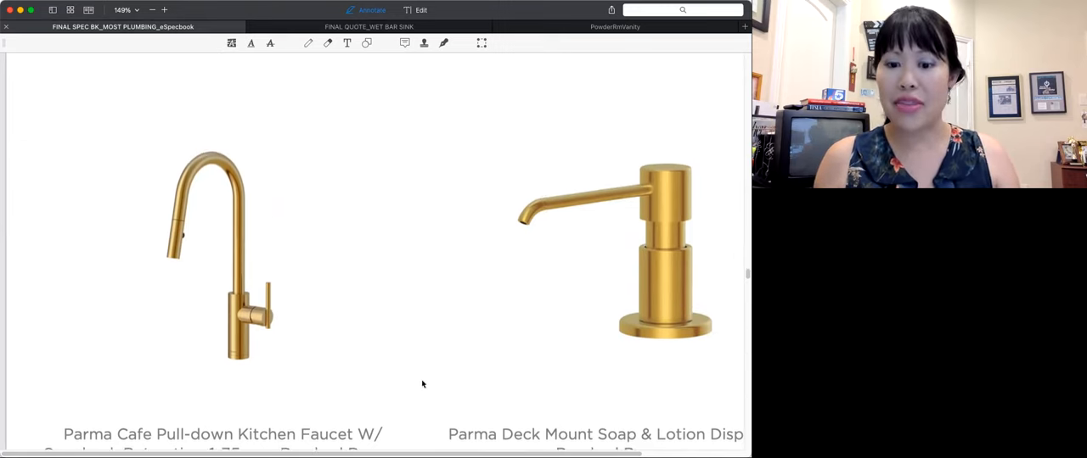
{"action": "scroll", "scroll_direction": "left", "scroll_amount": 3}
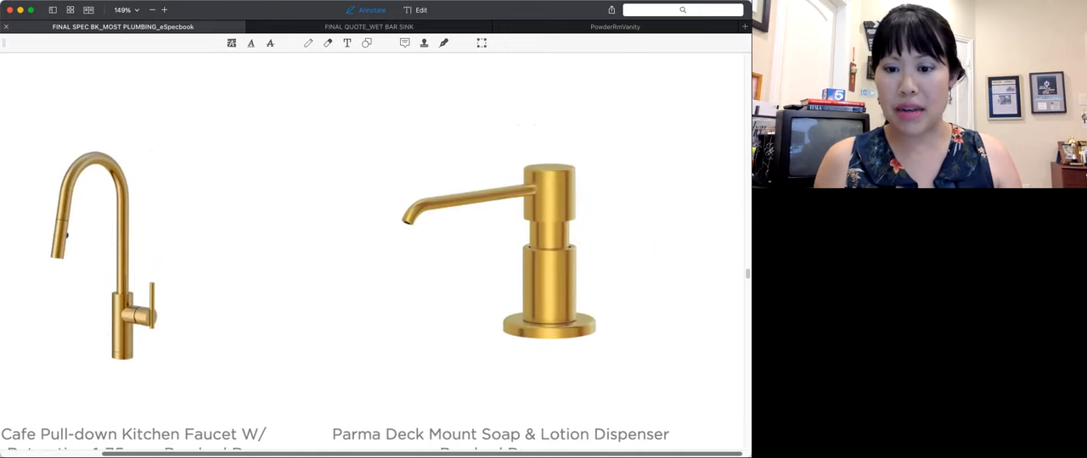
{"action": "scroll", "scroll_direction": "up", "scroll_amount": 3}
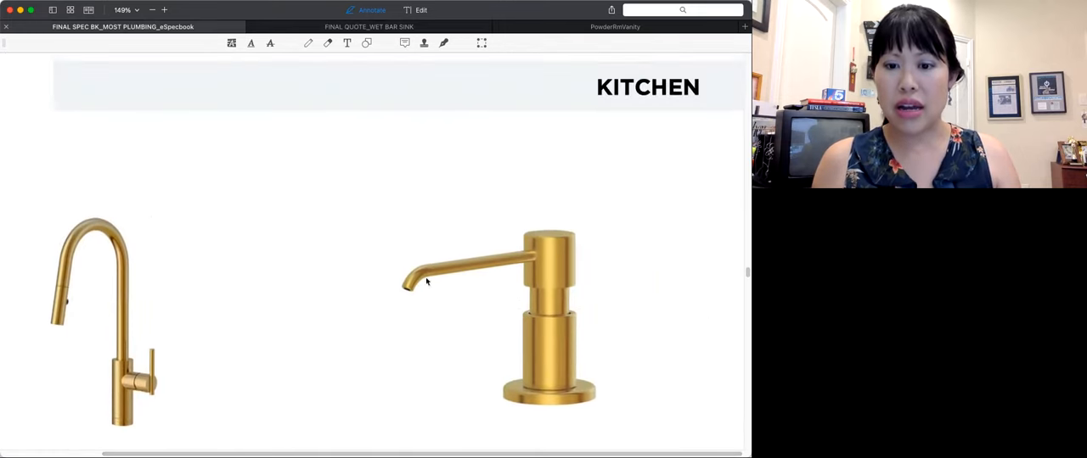
{"action": "scroll", "scroll_direction": "down", "scroll_amount": 3}
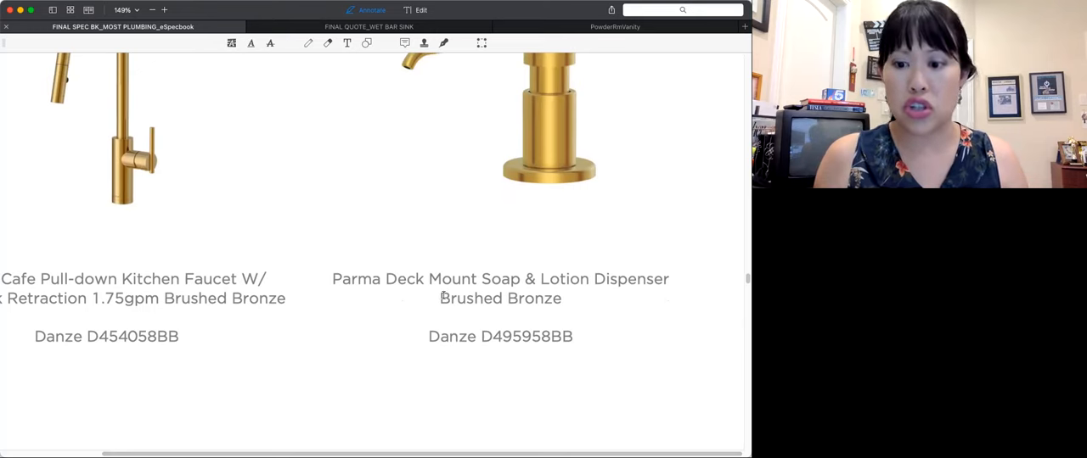
{"action": "scroll", "scroll_direction": "down", "scroll_amount": 3}
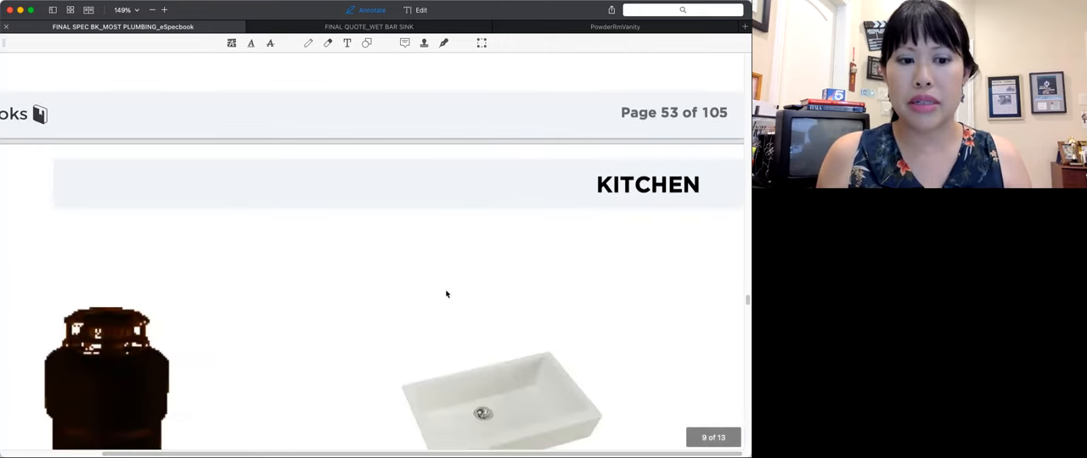
{"action": "scroll", "scroll_direction": "down", "scroll_amount": 3}
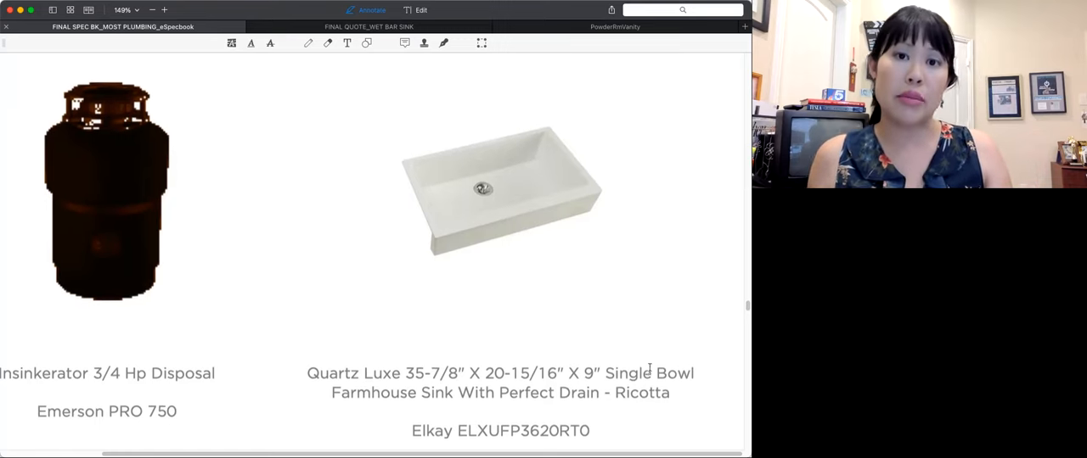
{"action": "scroll", "scroll_direction": "down", "scroll_amount": 3}
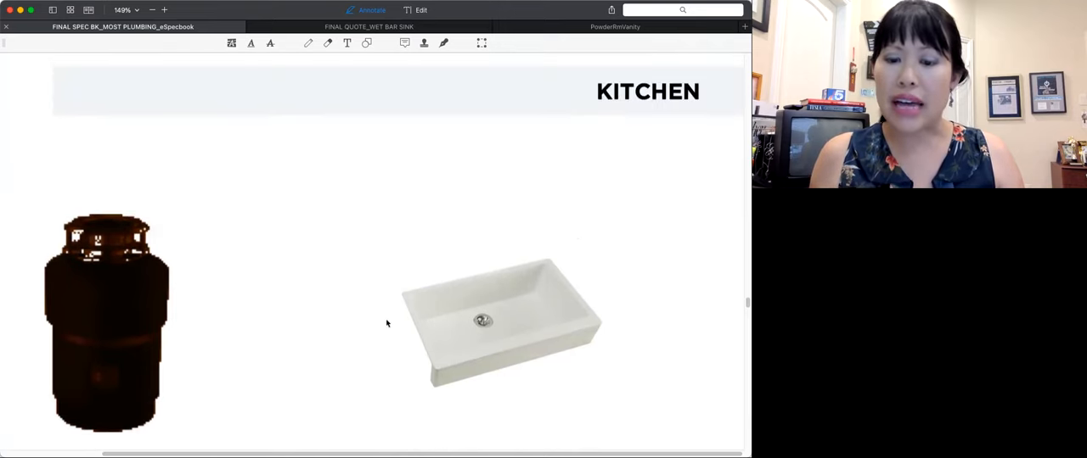
{"action": "mouse_move", "coordinate": [668, 391]}
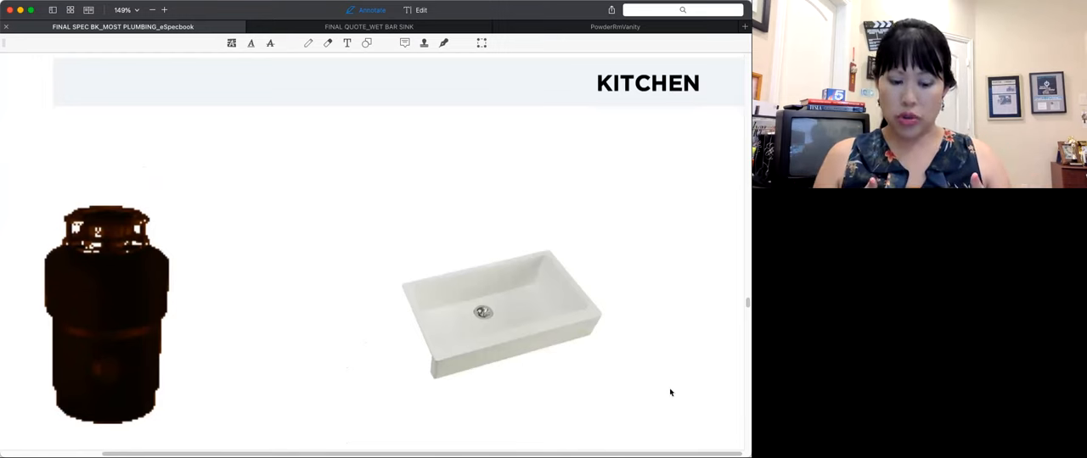
{"action": "mouse_move", "coordinate": [652, 350]}
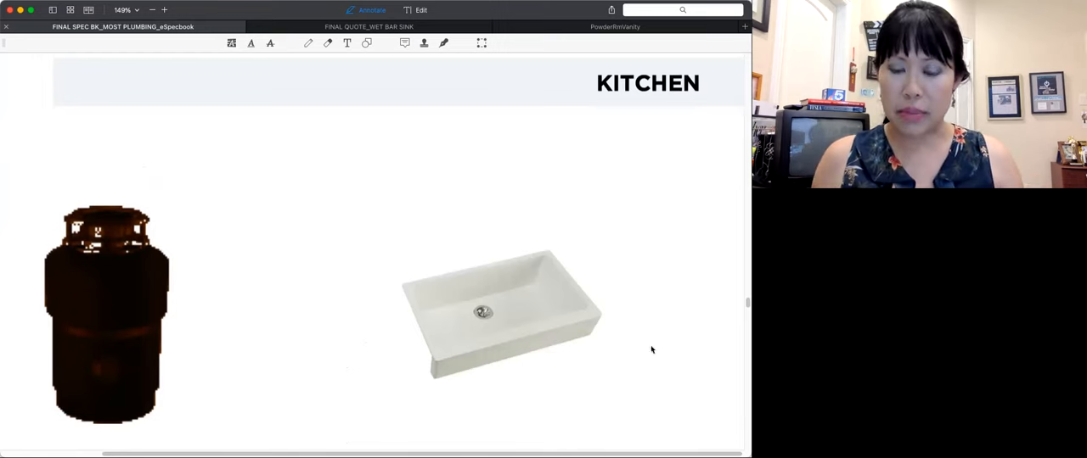
{"action": "mouse_move", "coordinate": [665, 353]}
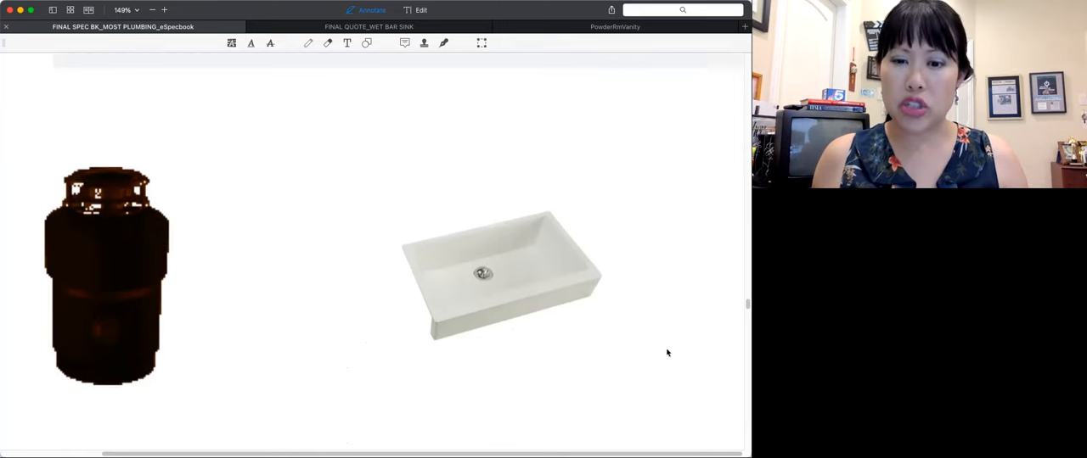
{"action": "scroll", "scroll_direction": "down", "scroll_amount": 3}
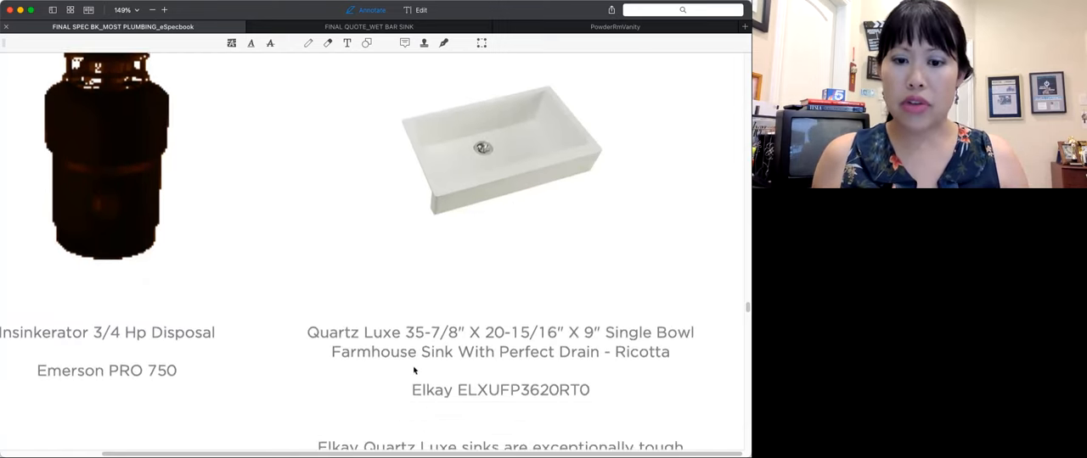
{"action": "mouse_move", "coordinate": [632, 401]}
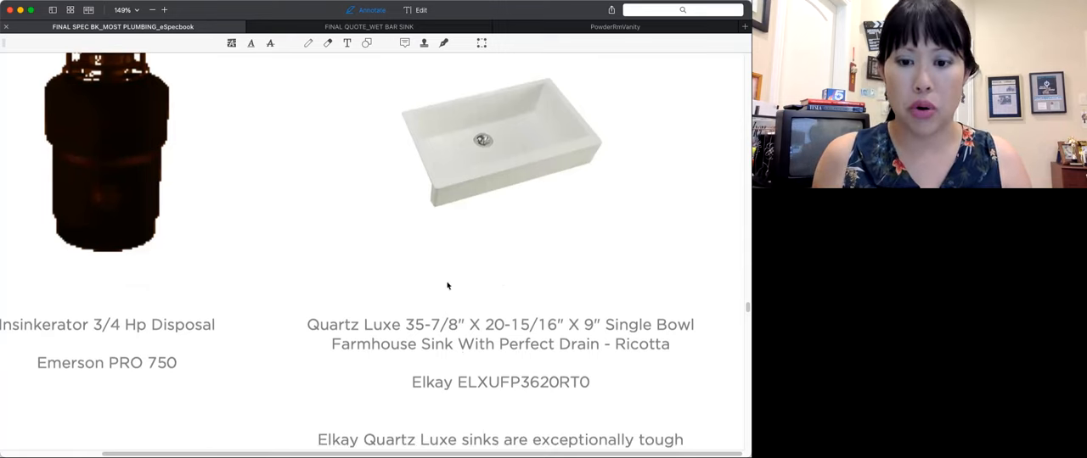
{"action": "scroll", "scroll_direction": "down", "scroll_amount": 3}
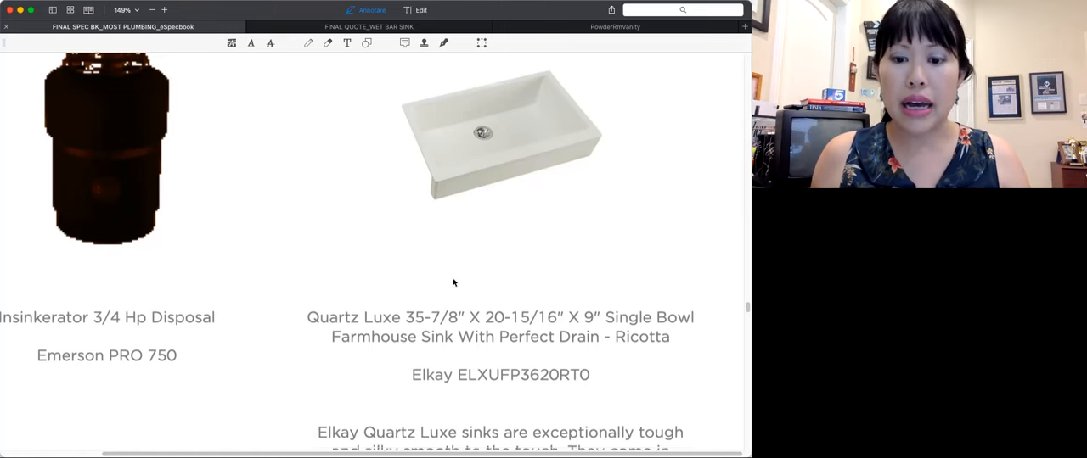
Step: Scroll past the farmhouse sink description to page 54's gold pull-down faucet and stainless sink
{"action": "scroll", "scroll_direction": "down", "scroll_amount": 3}
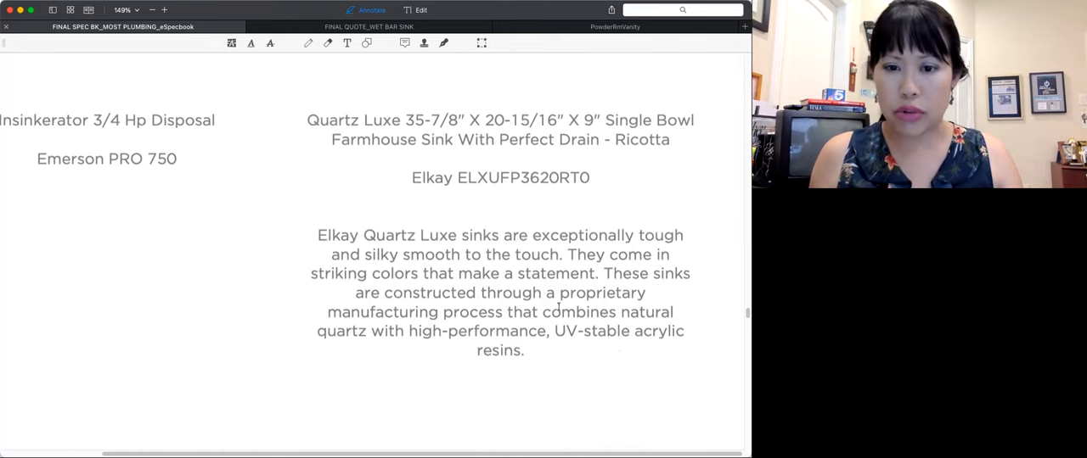
{"action": "mouse_move", "coordinate": [516, 375]}
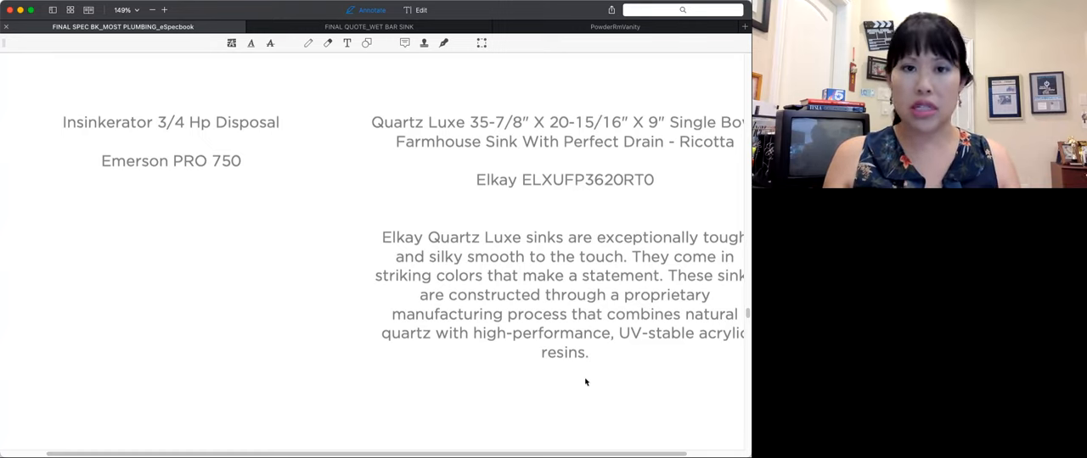
{"action": "scroll", "scroll_direction": "up", "scroll_amount": 3}
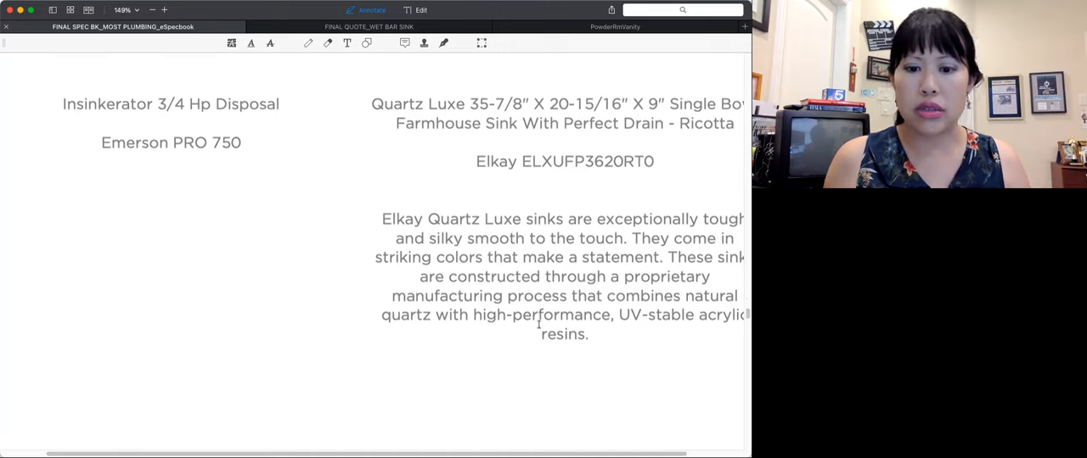
{"action": "scroll", "scroll_direction": "down", "scroll_amount": 3}
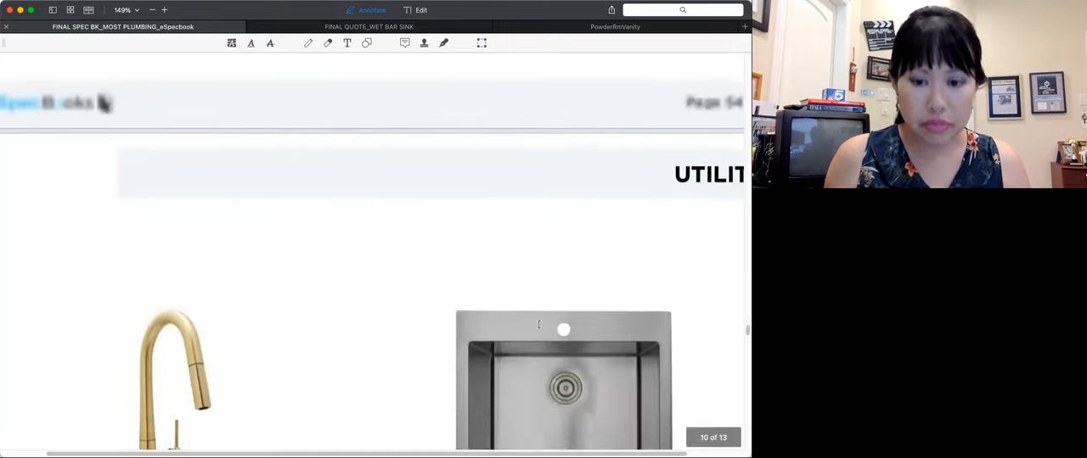
Step: Scroll from the page 54 Utility section back to the kitchen disposal and farmhouse sink
{"action": "scroll", "scroll_direction": "down", "scroll_amount": 3}
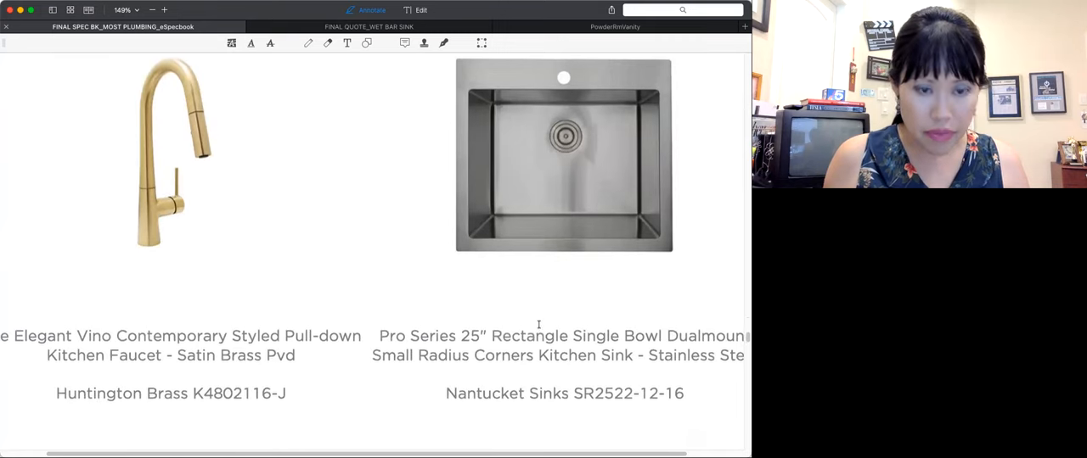
{"action": "scroll", "scroll_direction": "down", "scroll_amount": 3}
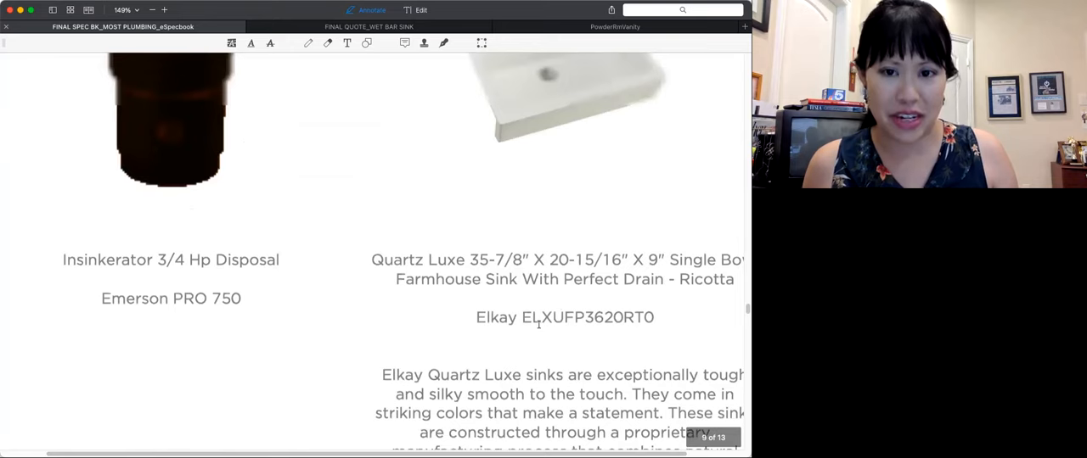
{"action": "scroll", "scroll_direction": "up", "scroll_amount": 3}
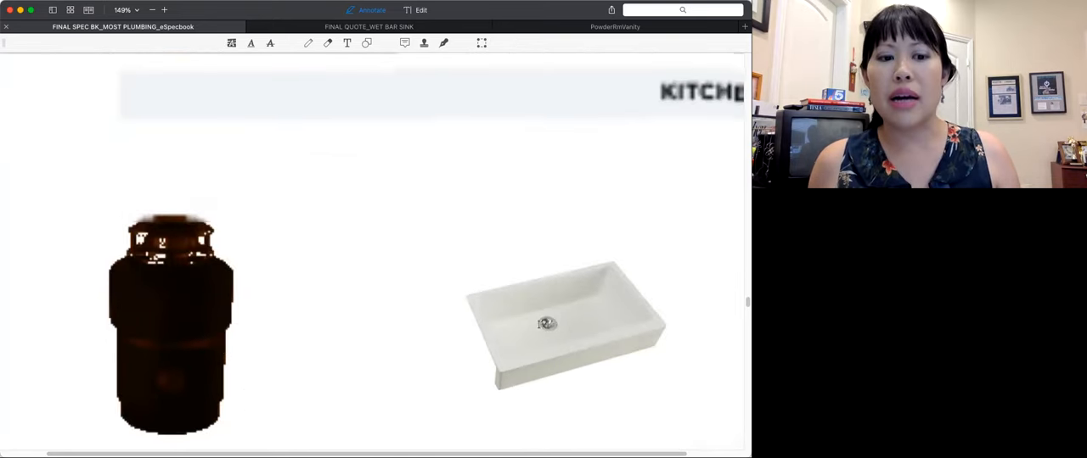
{"action": "scroll", "scroll_direction": "up", "scroll_amount": 3}
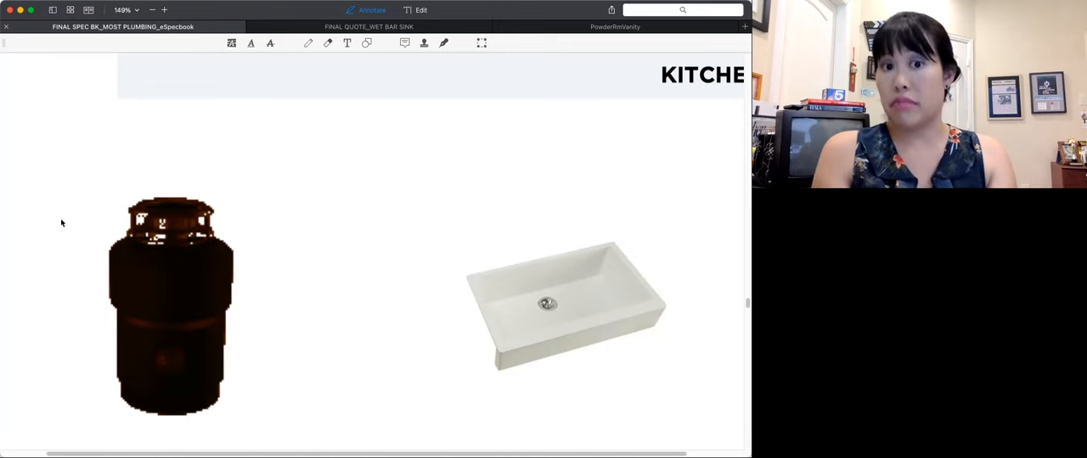
{"action": "mouse_move", "coordinate": [242, 245]}
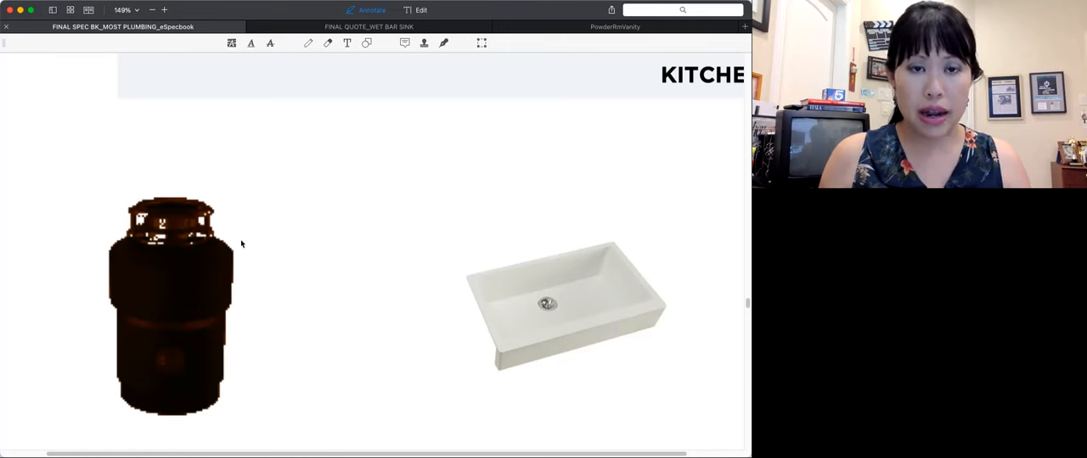
{"action": "mouse_move", "coordinate": [299, 442]}
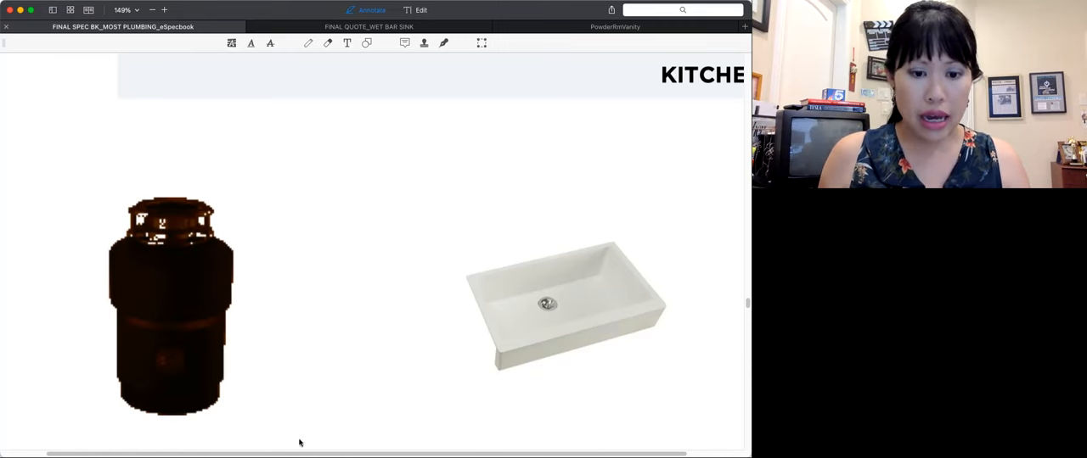